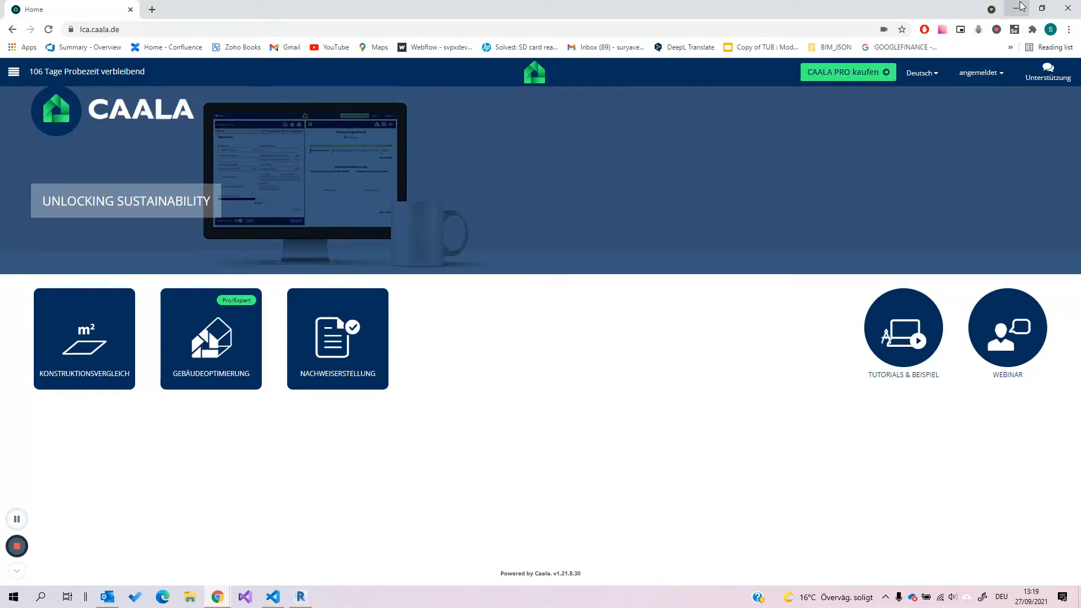
pyautogui.moveTo(1020, 8)
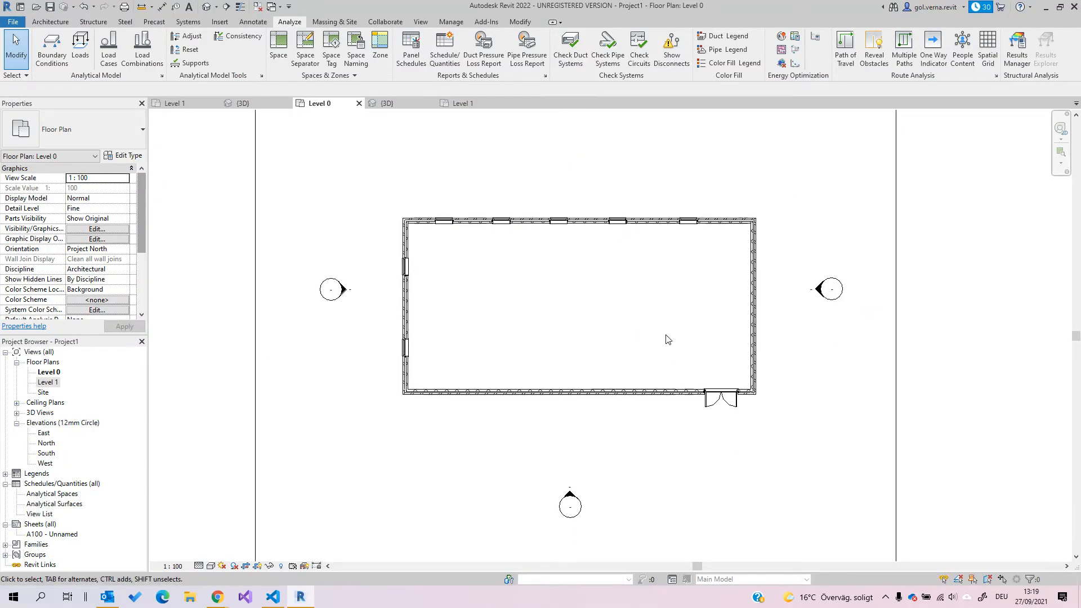
pyautogui.click(385, 103)
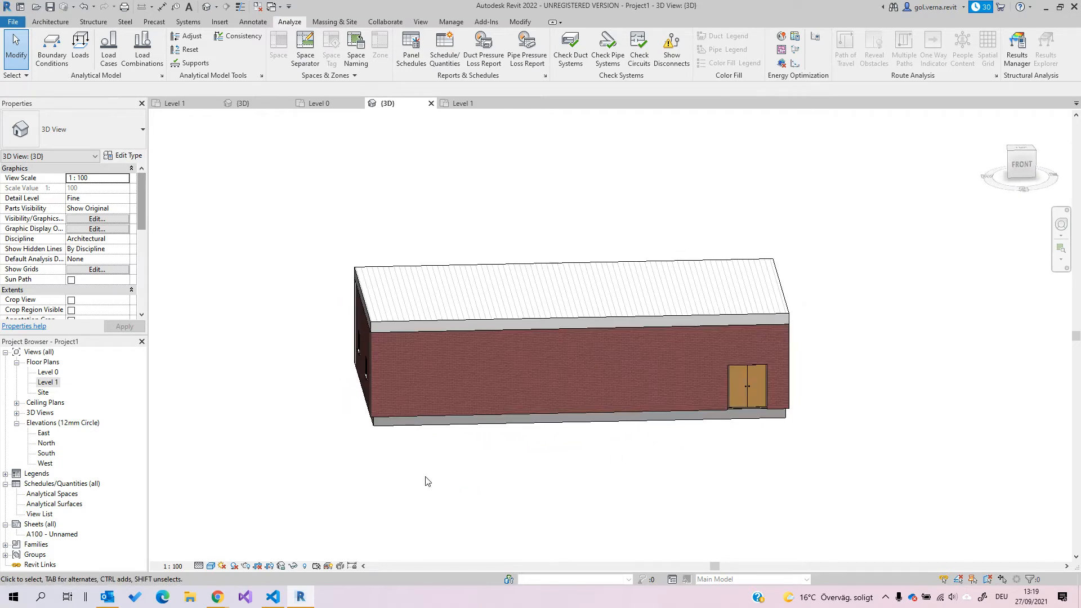
pyautogui.moveTo(441, 468)
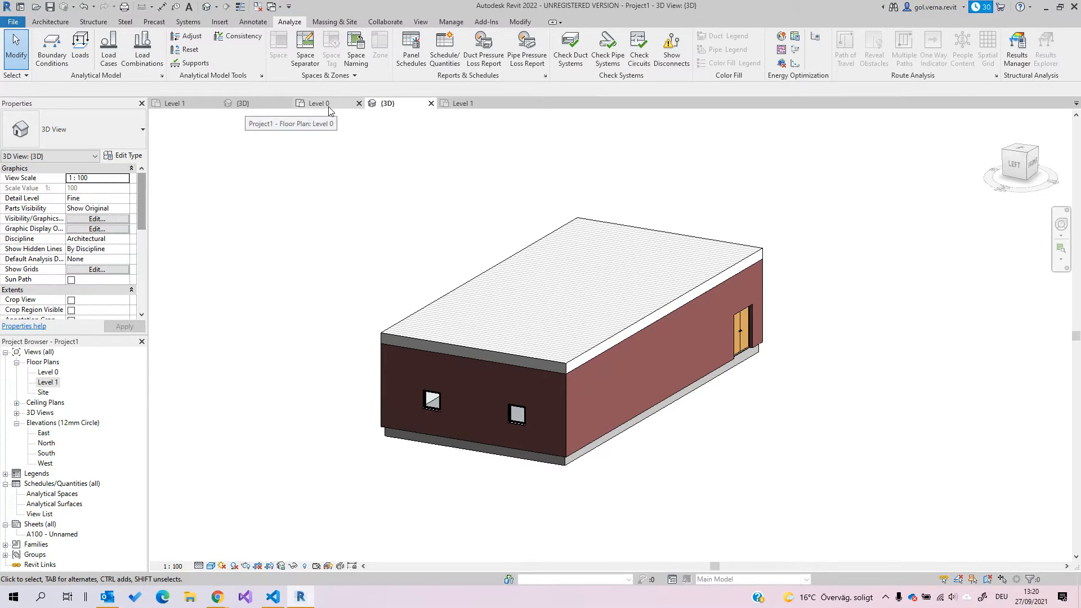
pyautogui.click(318, 102)
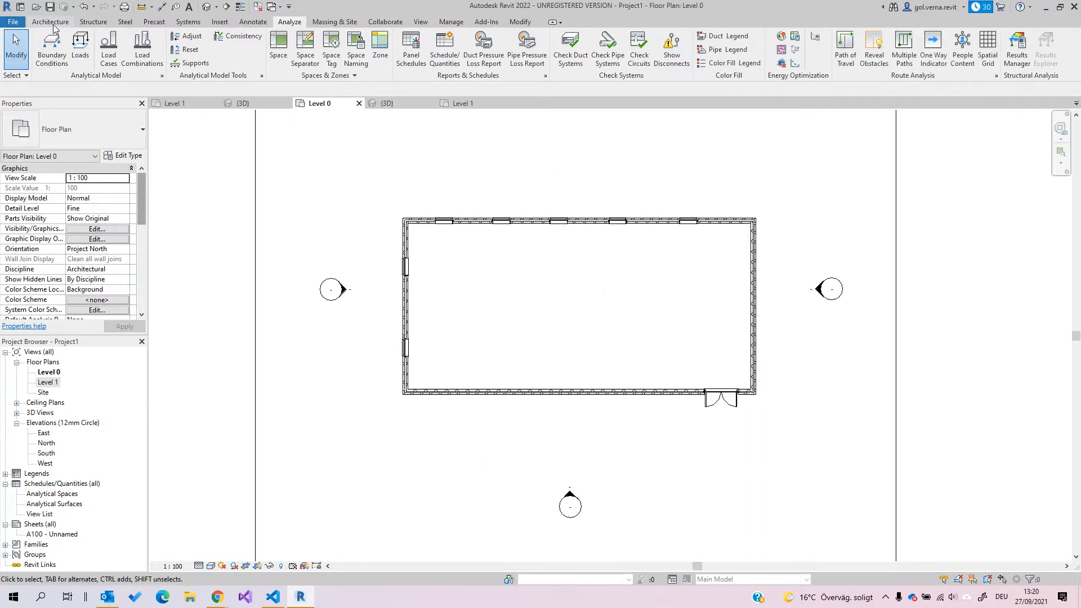
# Step: Place a room inside the Level 0 walls, tagged Room 3, and finish the Room command
pyautogui.click(50, 21)
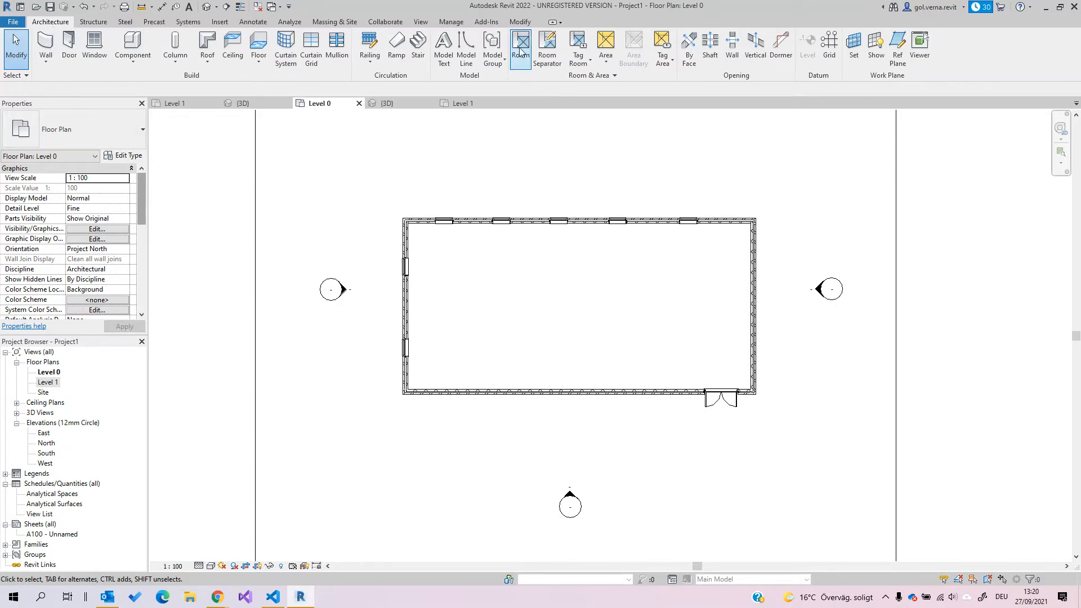
pyautogui.click(521, 45)
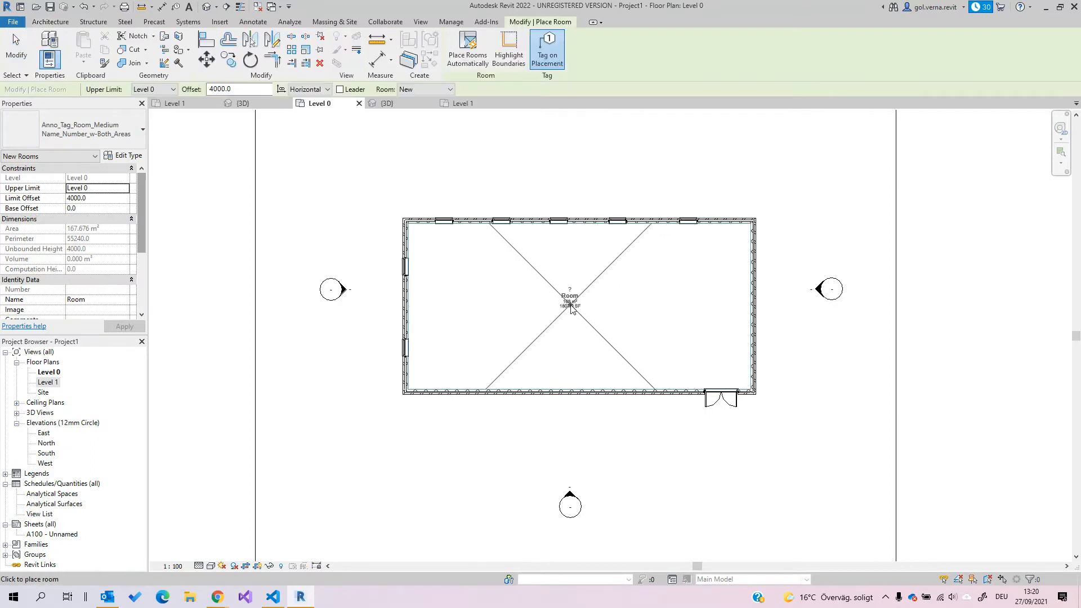
pyautogui.click(571, 300)
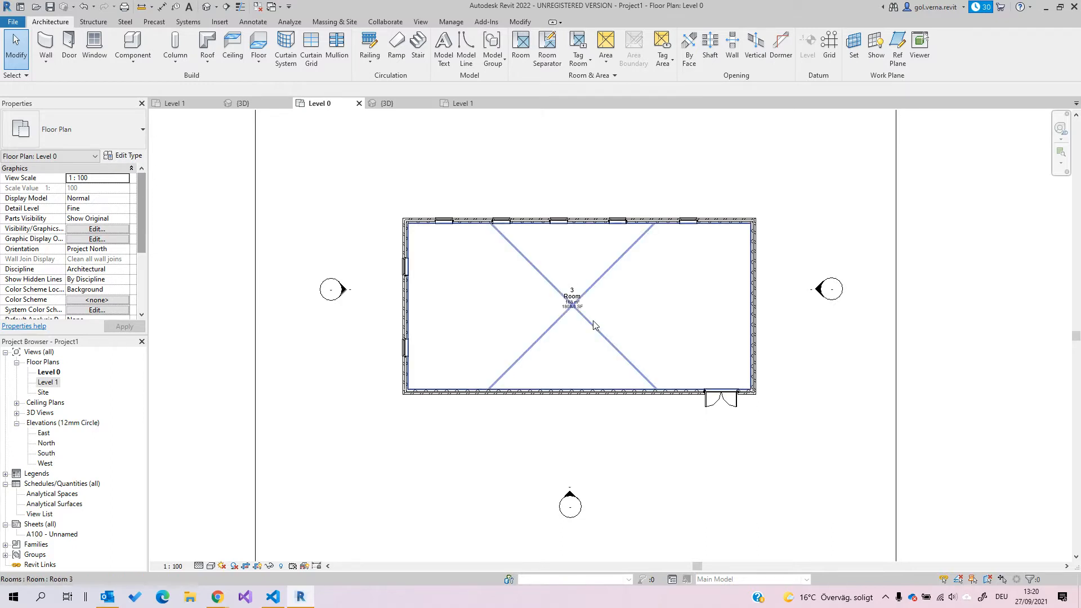
pyautogui.click(631, 221)
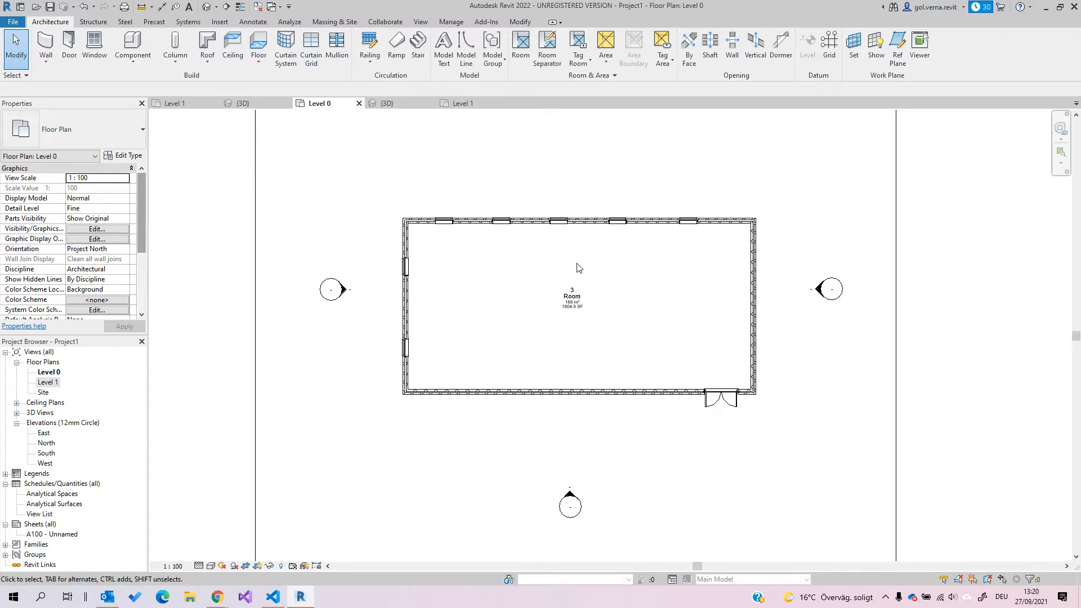
pyautogui.moveTo(451, 183)
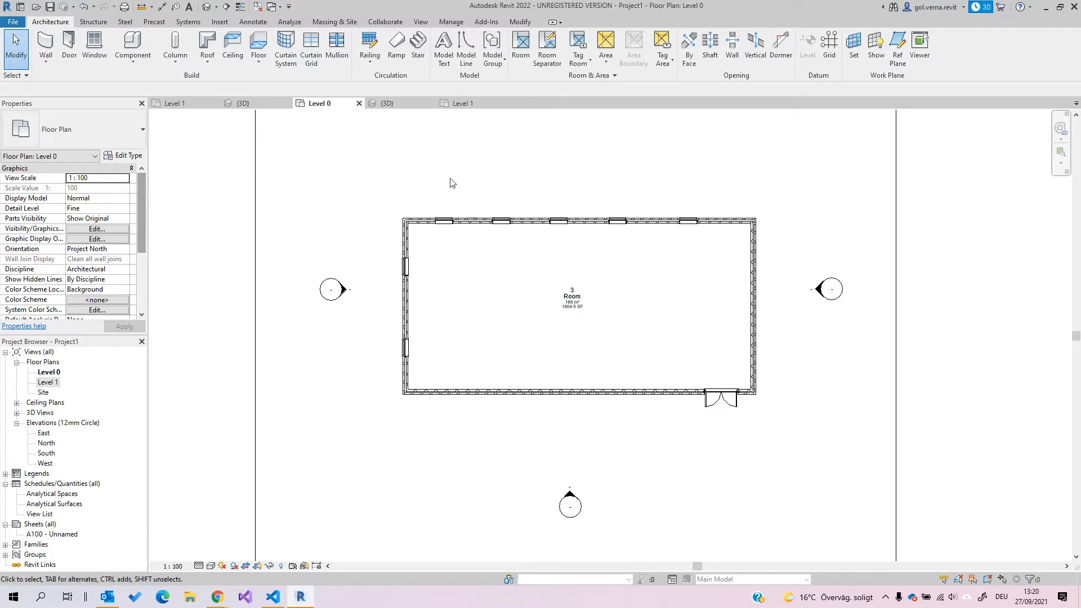
# Step: Bring up the Energy Settings dialog from the Analyze ribbon's Energy Optimization panel
pyautogui.click(290, 21)
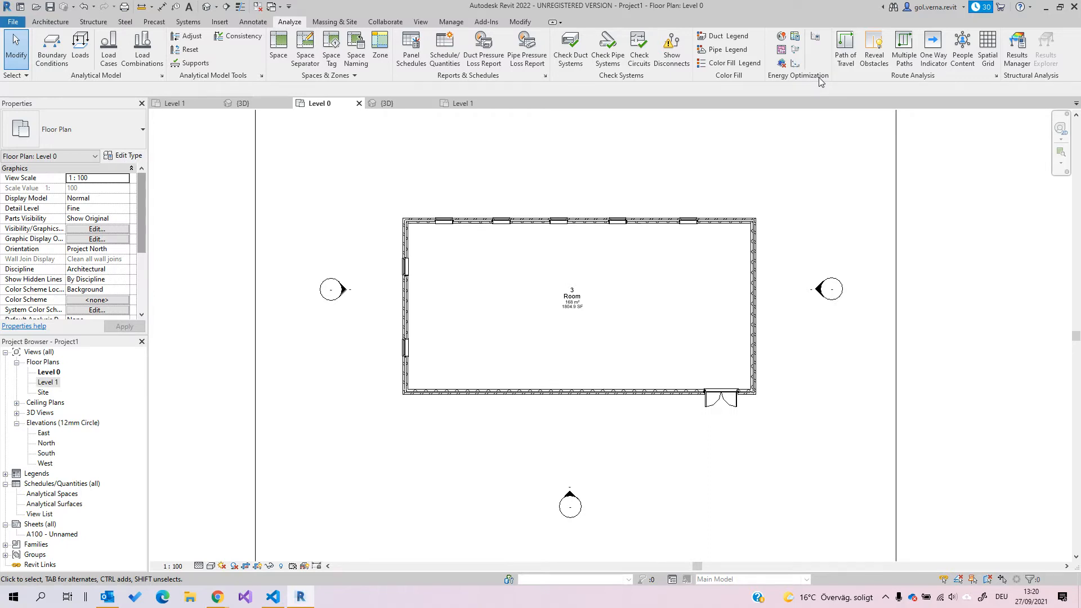
pyautogui.moveTo(854, 103)
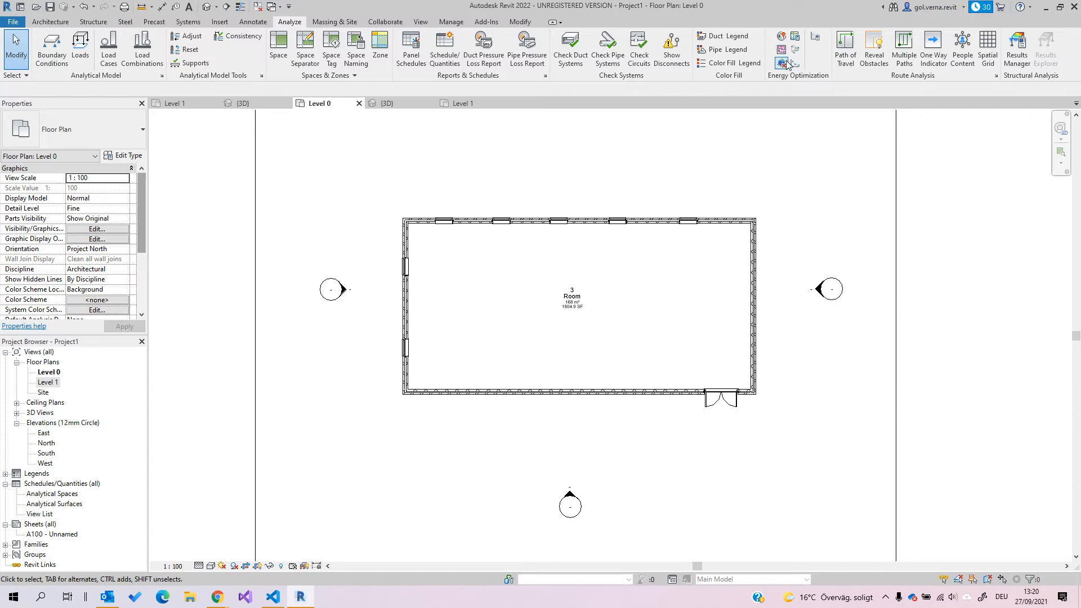
pyautogui.moveTo(815, 39)
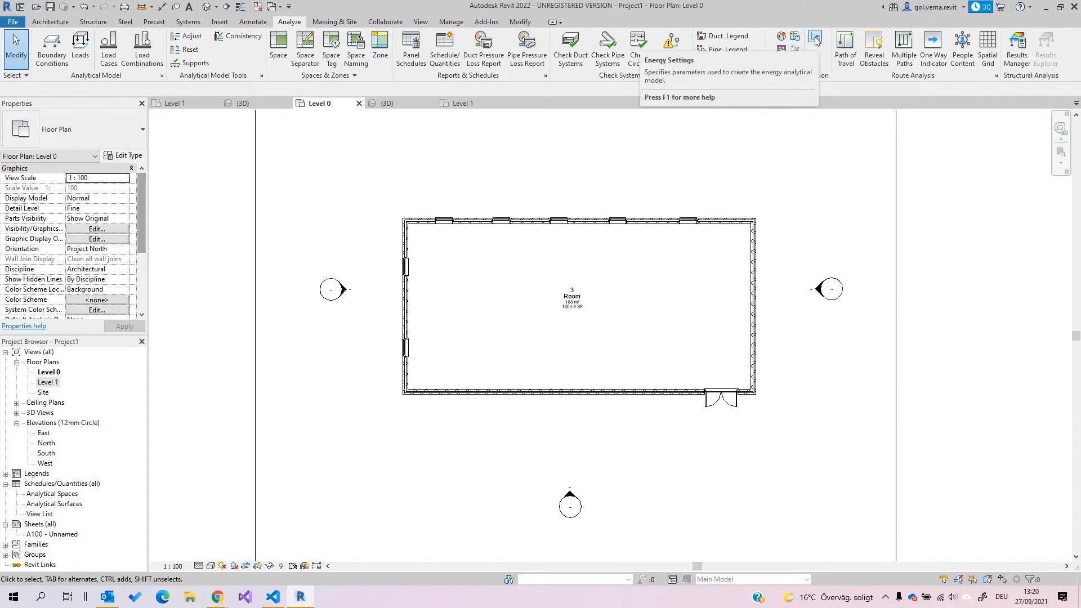
pyautogui.click(816, 39)
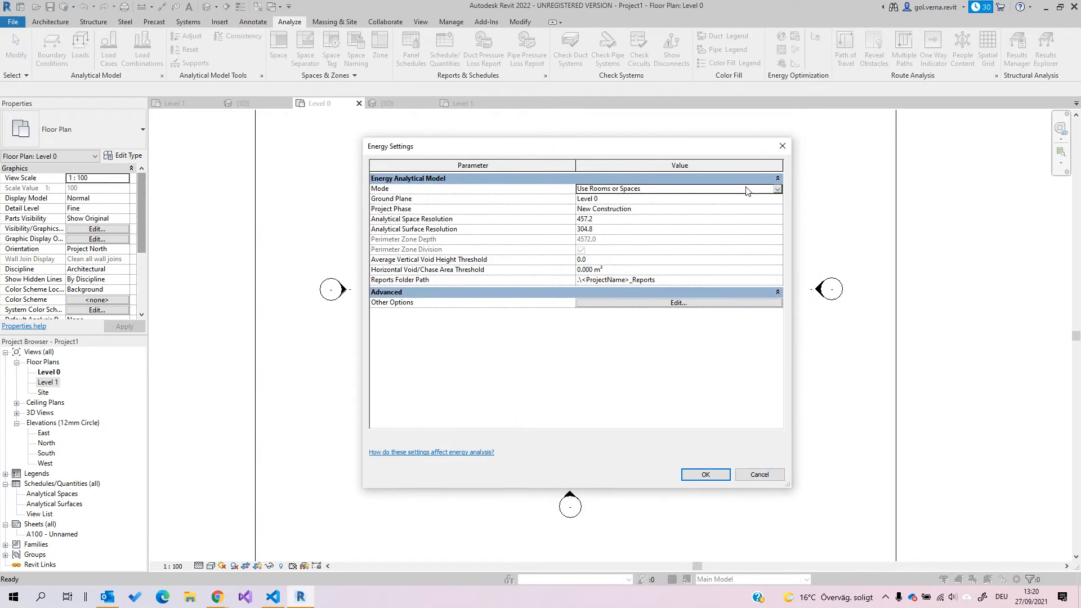
pyautogui.click(777, 188)
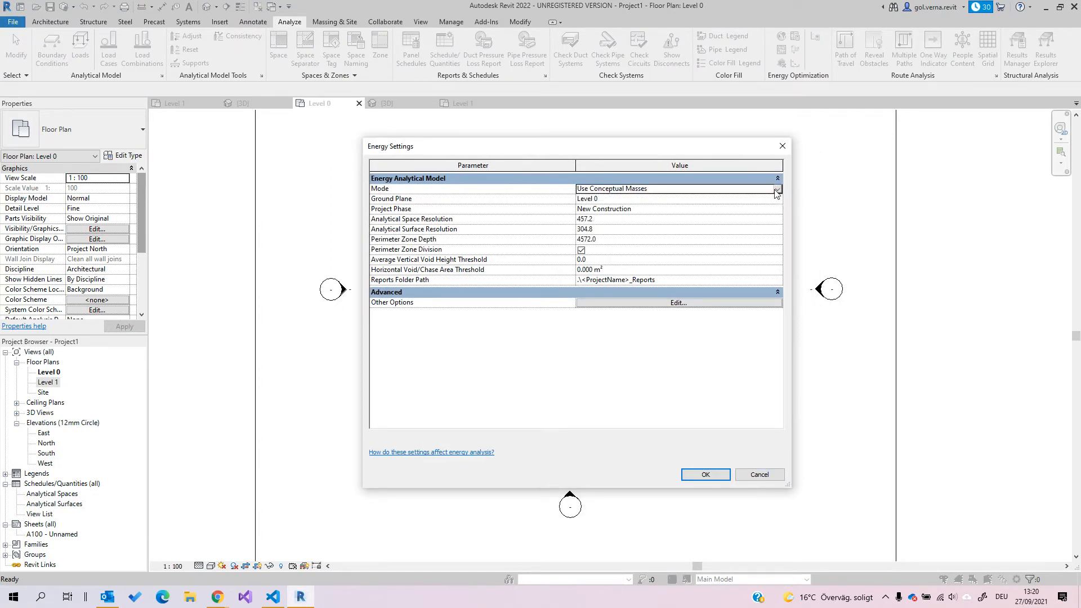
pyautogui.click(777, 189)
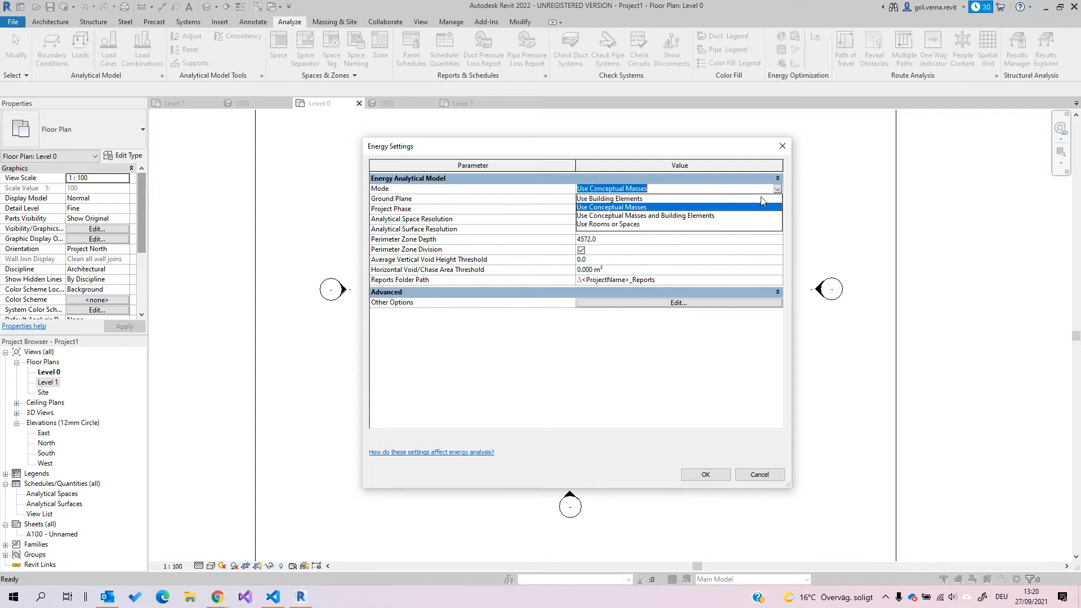
pyautogui.click(607, 224)
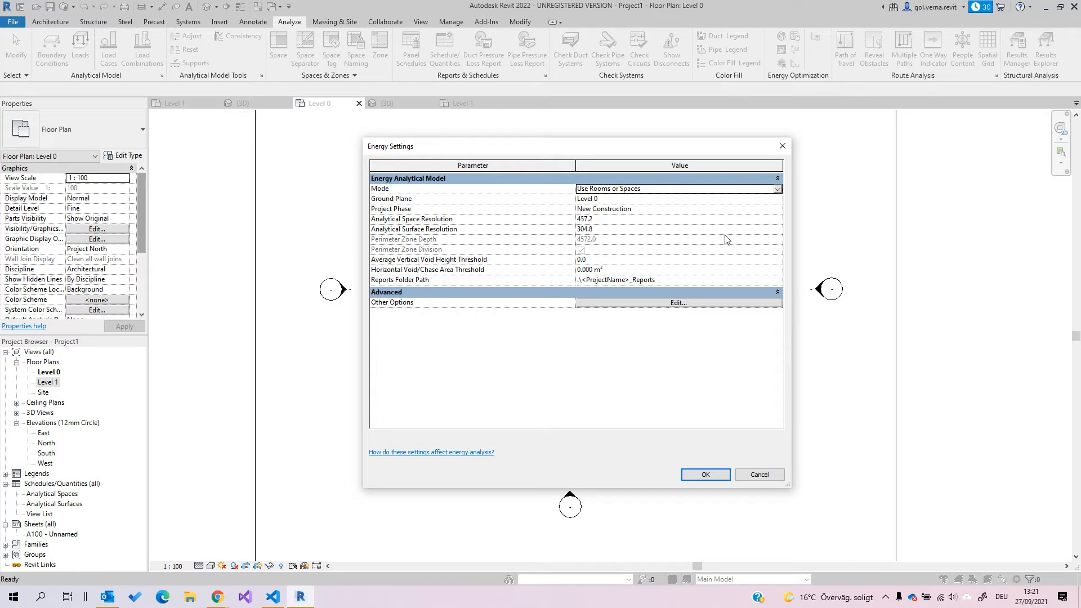
pyautogui.moveTo(727, 239)
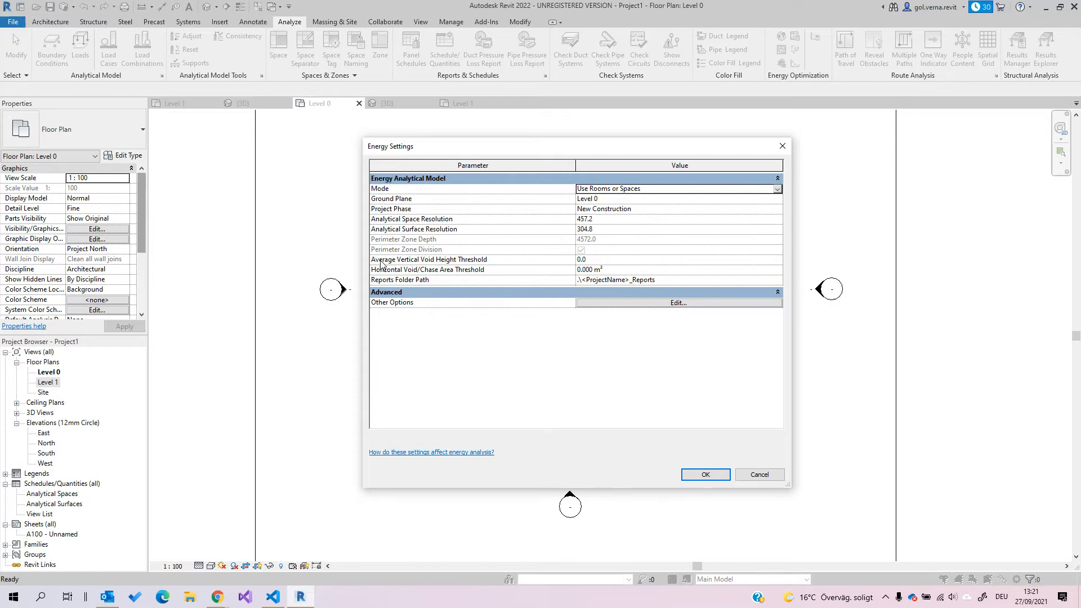
pyautogui.moveTo(607, 265)
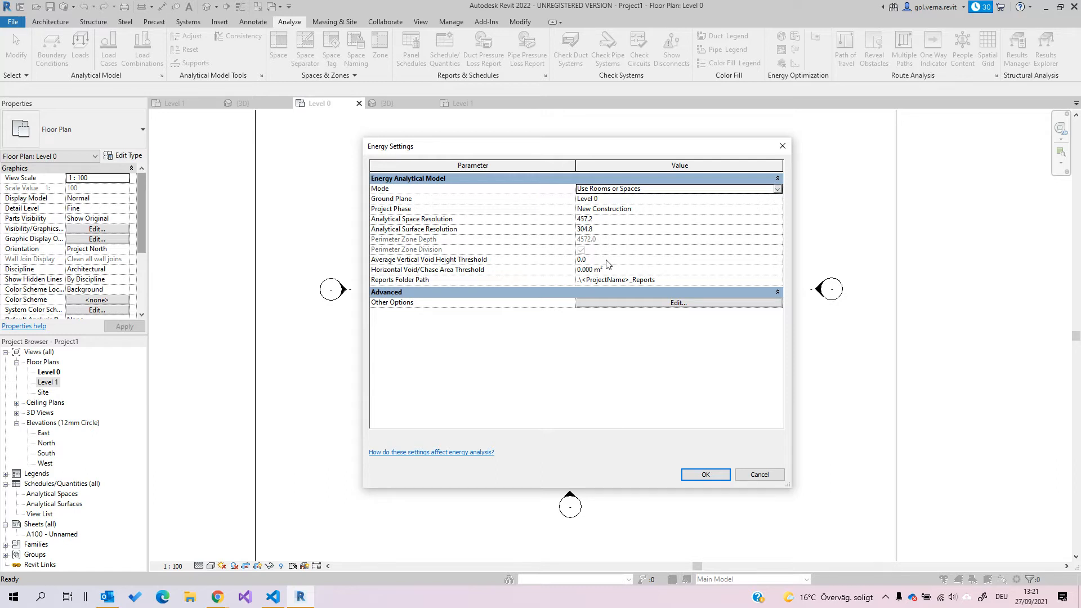
pyautogui.moveTo(468, 279)
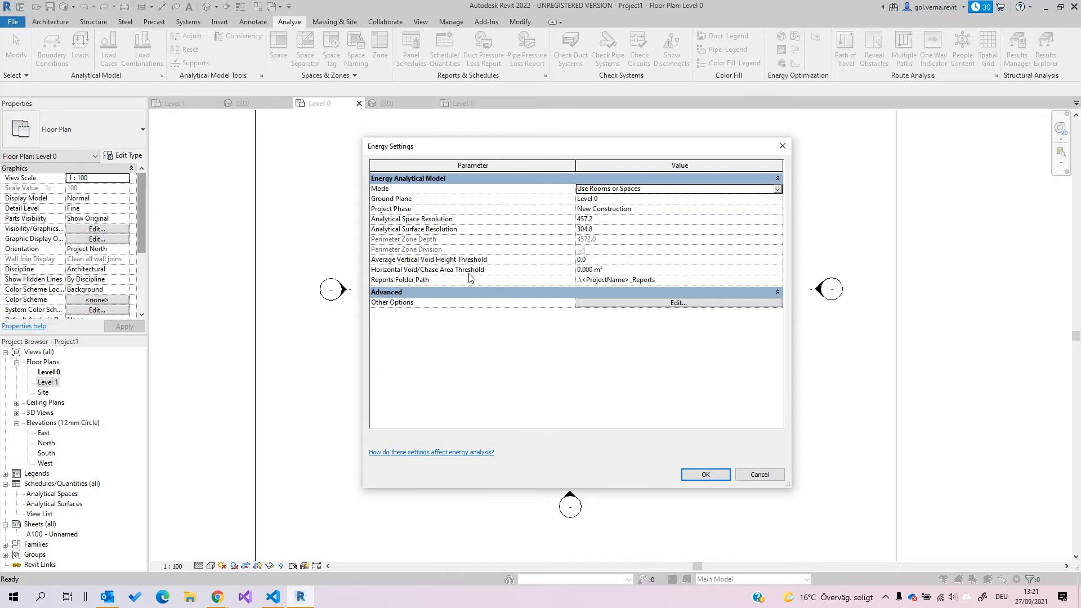
pyautogui.moveTo(654, 312)
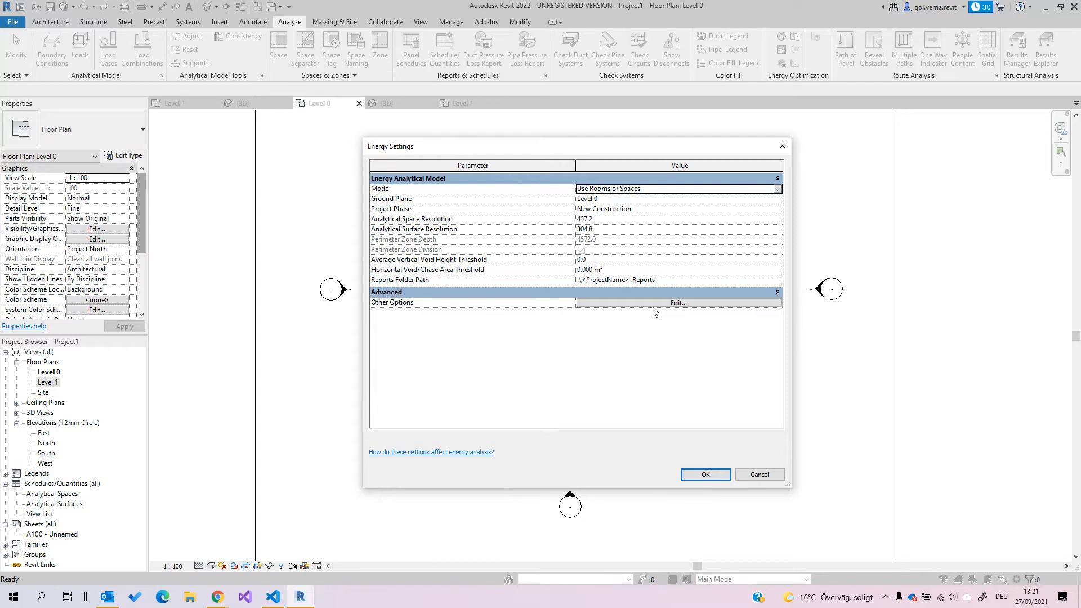
pyautogui.click(677, 303)
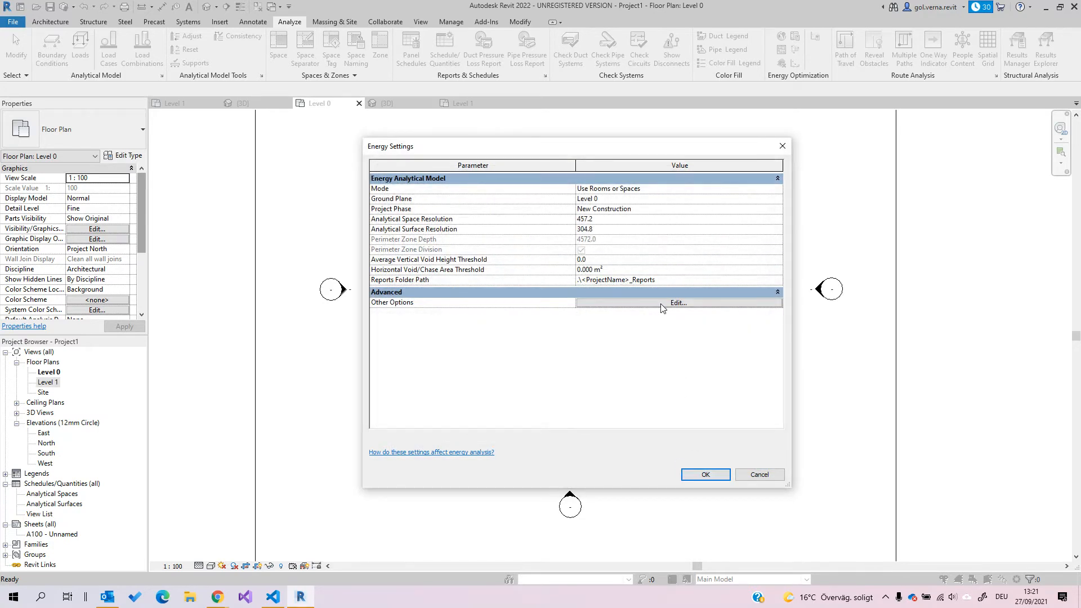
# Step: In the advanced energy options, switch Export Complexity from Complex to Simple and return to Energy Settings
pyautogui.click(677, 303)
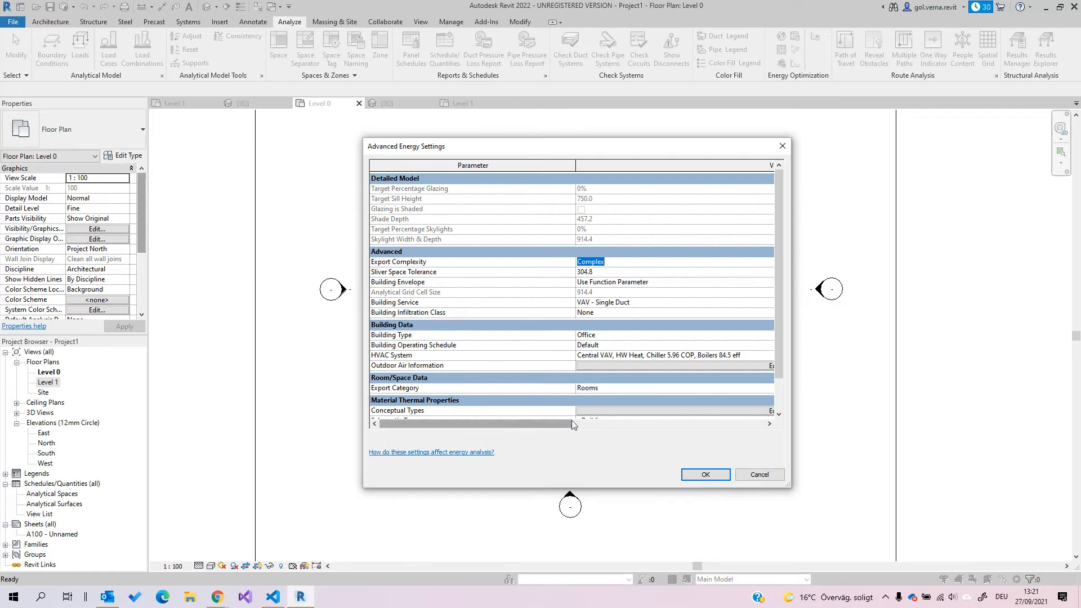
pyautogui.click(767, 262)
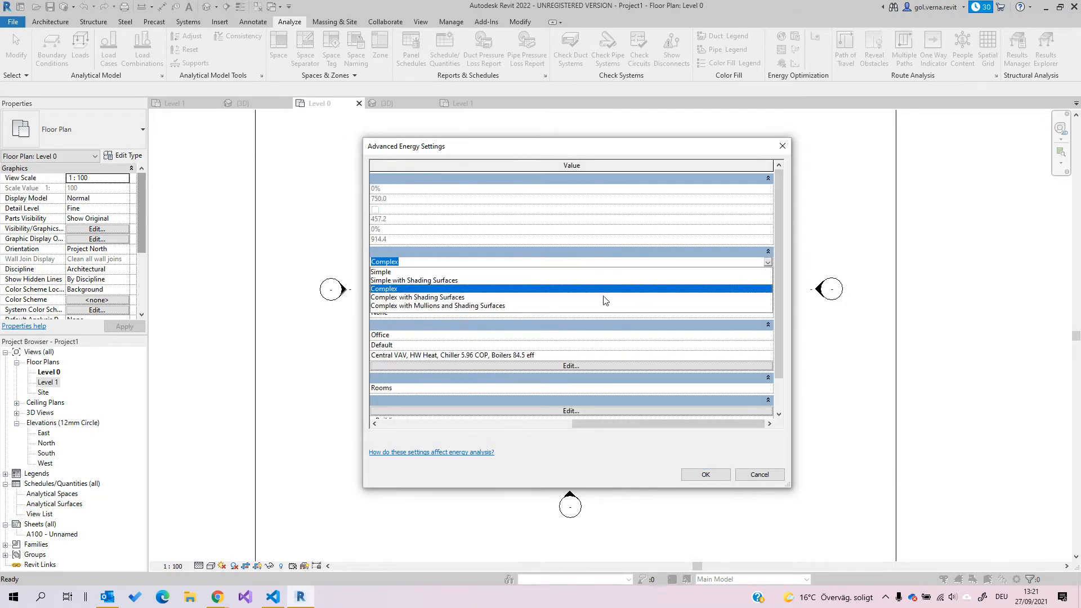
pyautogui.click(385, 288)
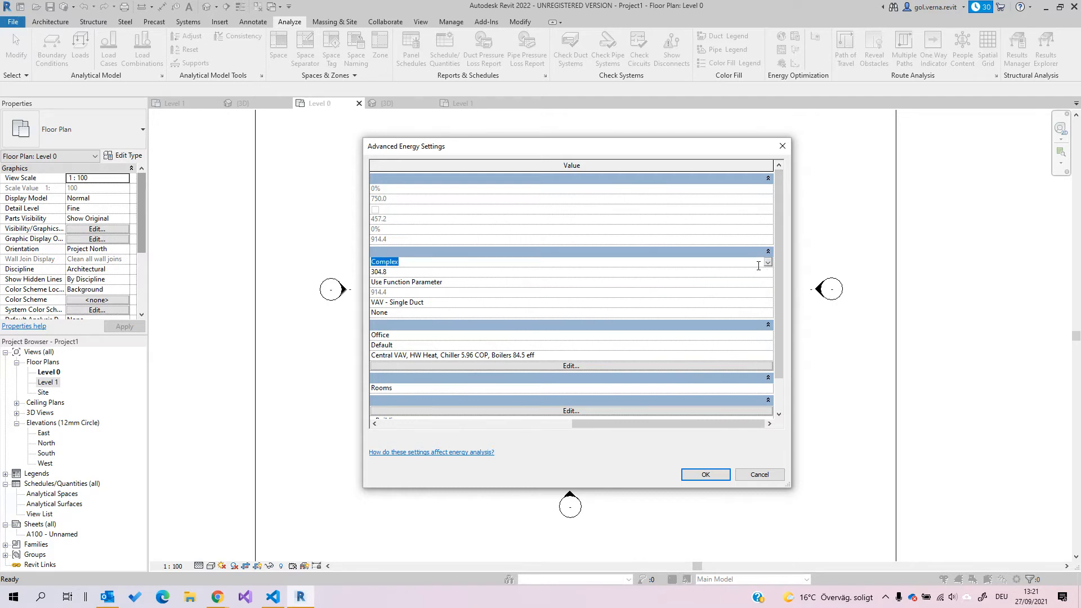
pyautogui.click(766, 263)
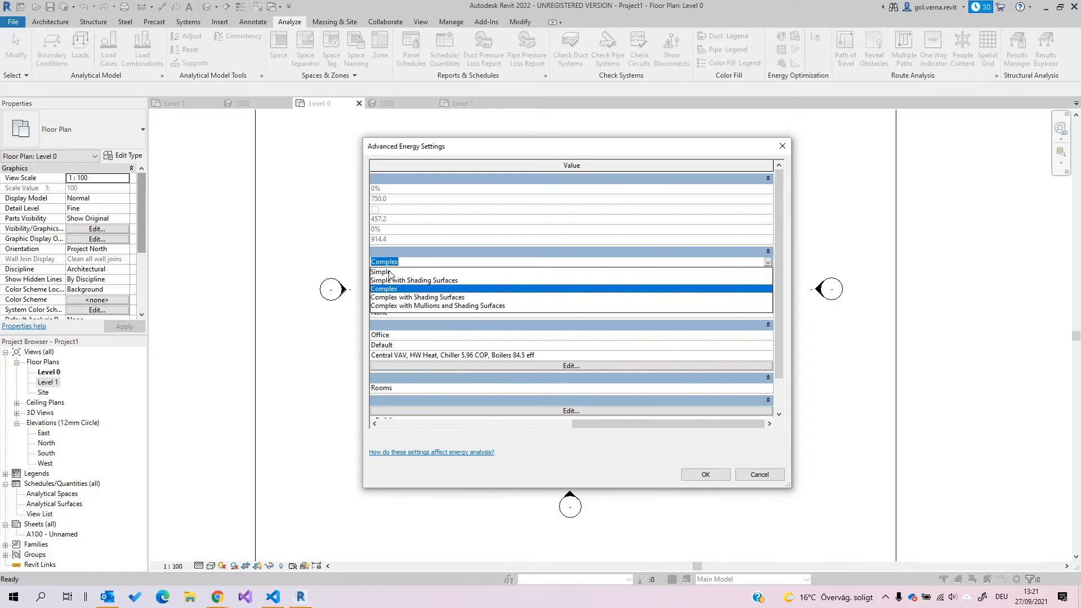
pyautogui.click(380, 272)
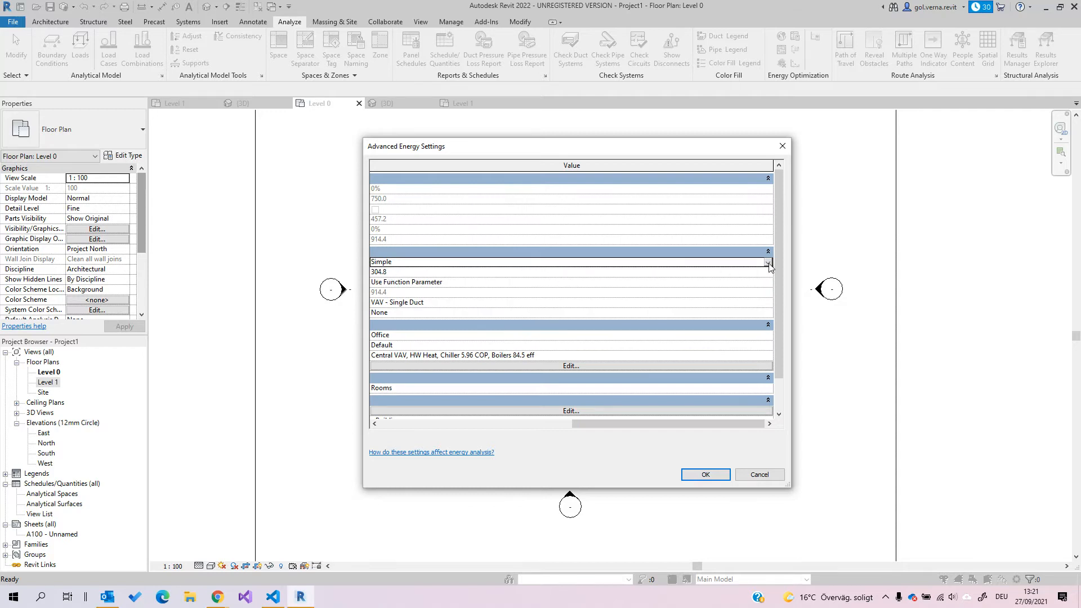
pyautogui.click(767, 263)
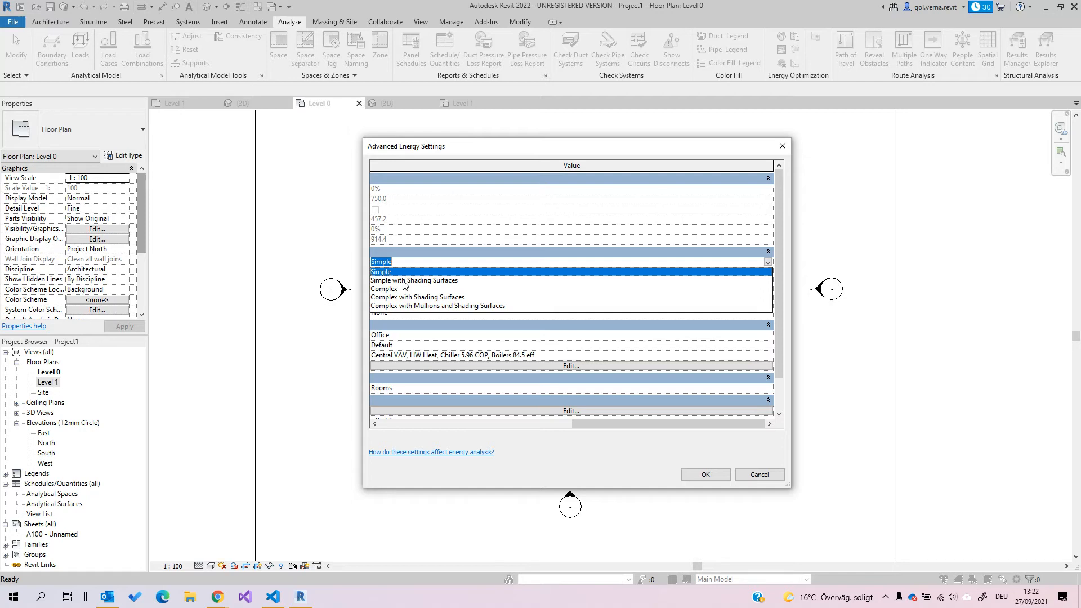
pyautogui.moveTo(396, 293)
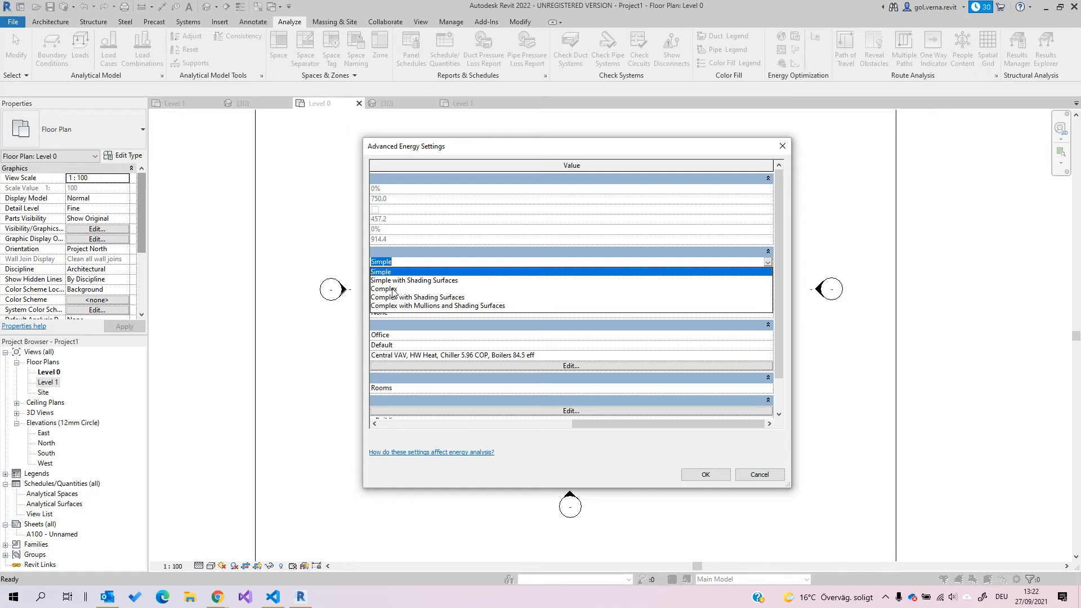
pyautogui.click(385, 288)
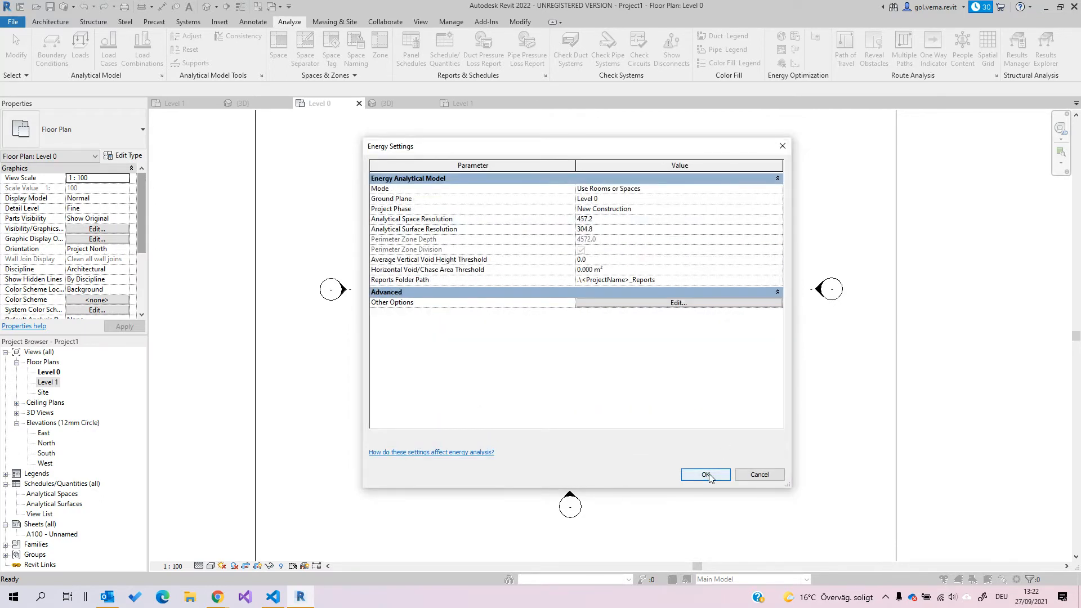
# Step: Accept the energy settings and create the energy analytical model, opening the 3D System-Zones view
pyautogui.click(705, 474)
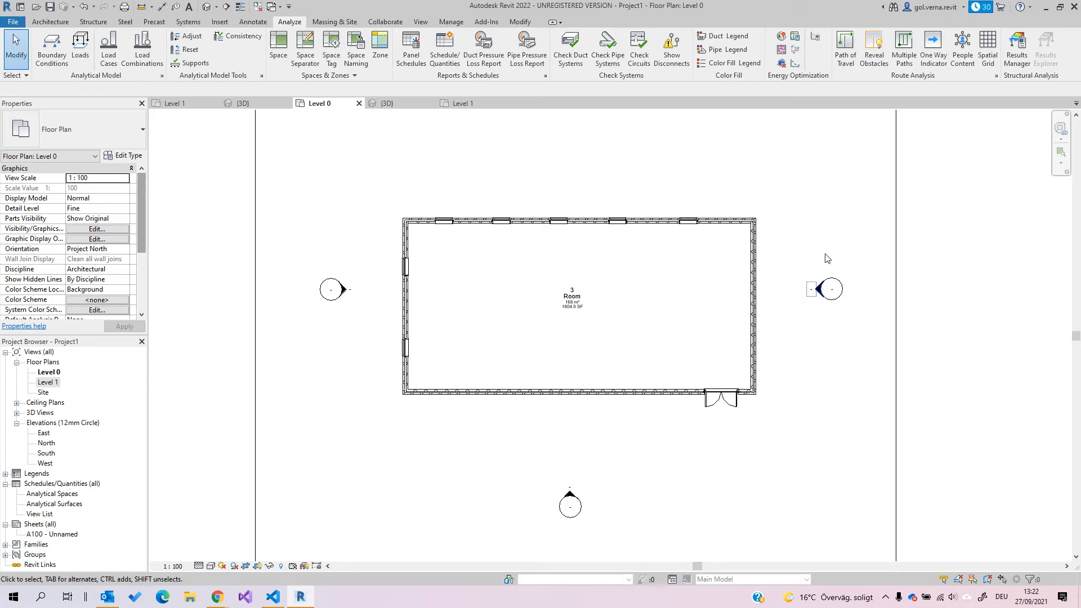
pyautogui.moveTo(781, 63)
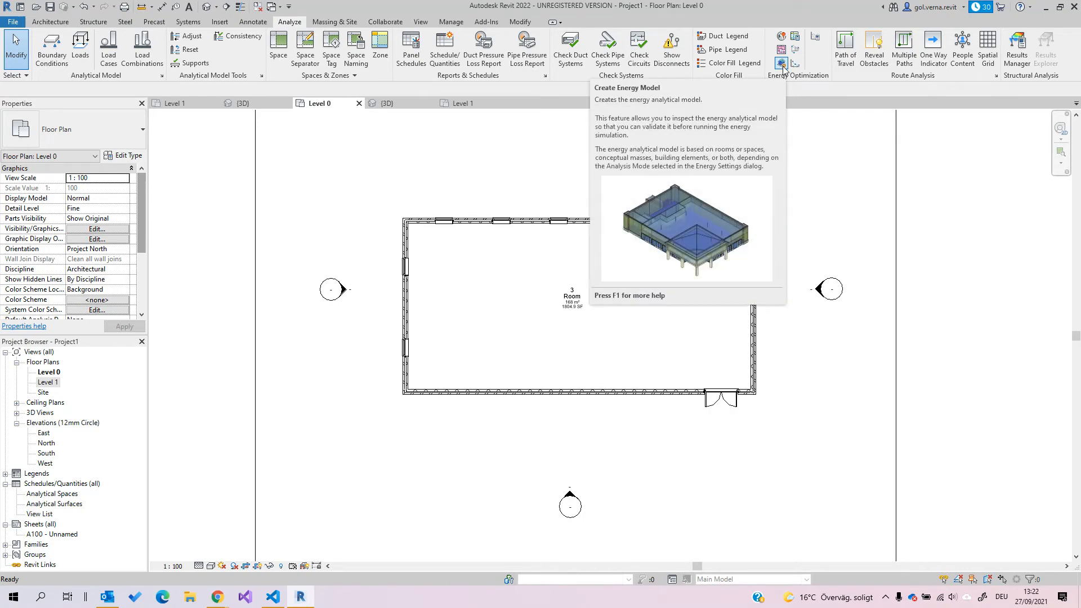
pyautogui.click(782, 54)
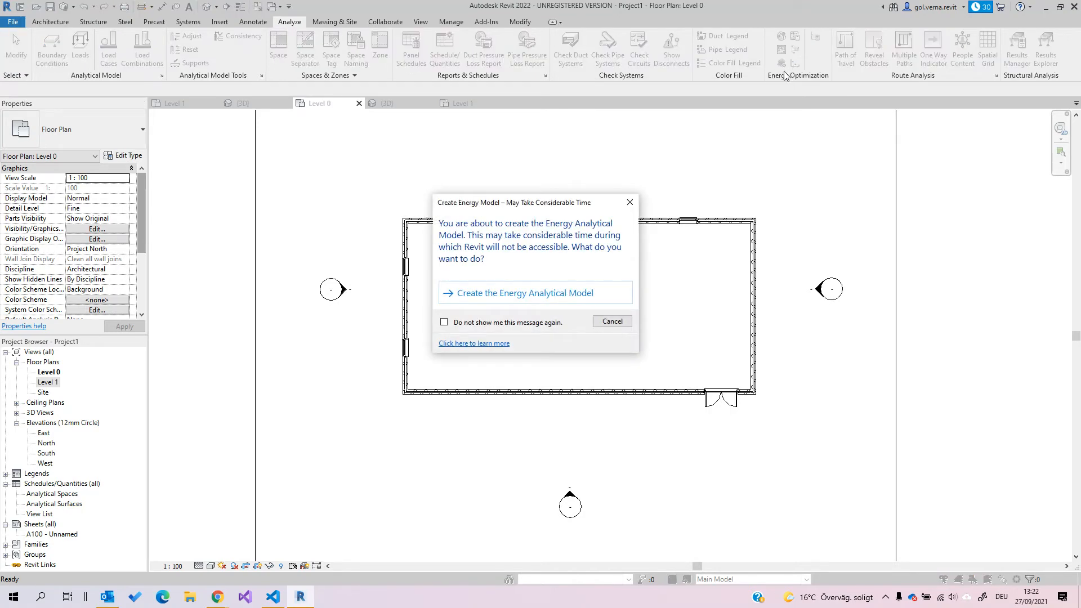
pyautogui.moveTo(550, 299)
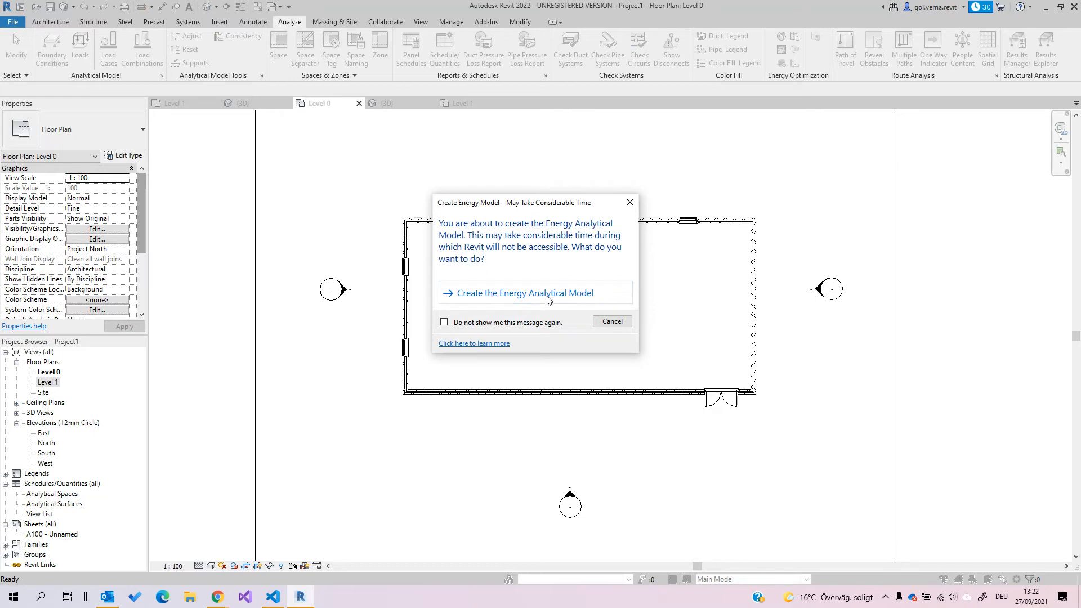
pyautogui.click(526, 293)
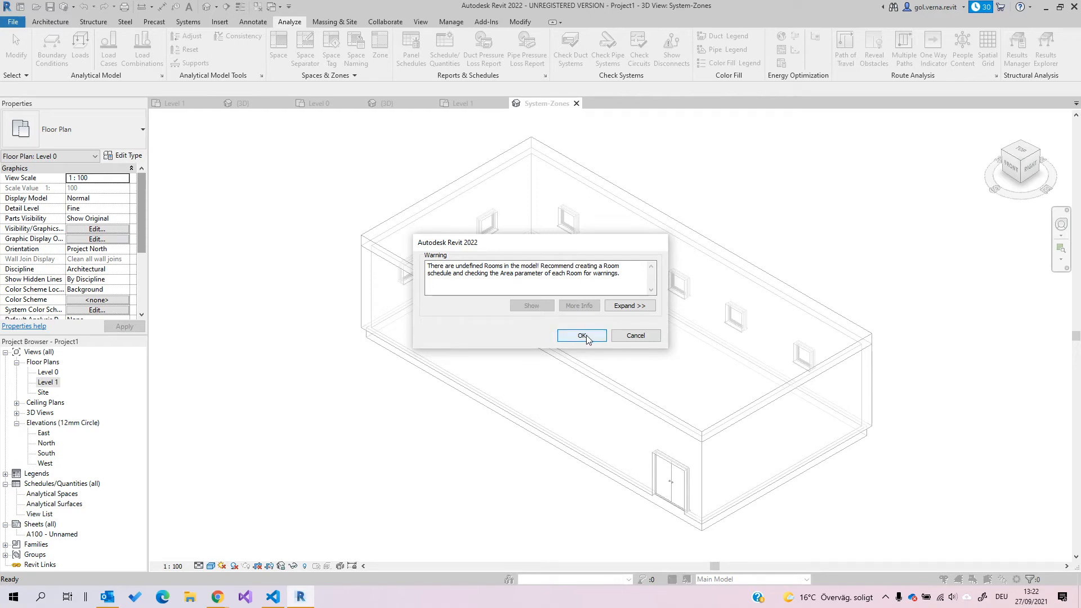
# Step: Dismiss the undefined-rooms warning and orbit the analytical space volume in 3D
pyautogui.click(581, 335)
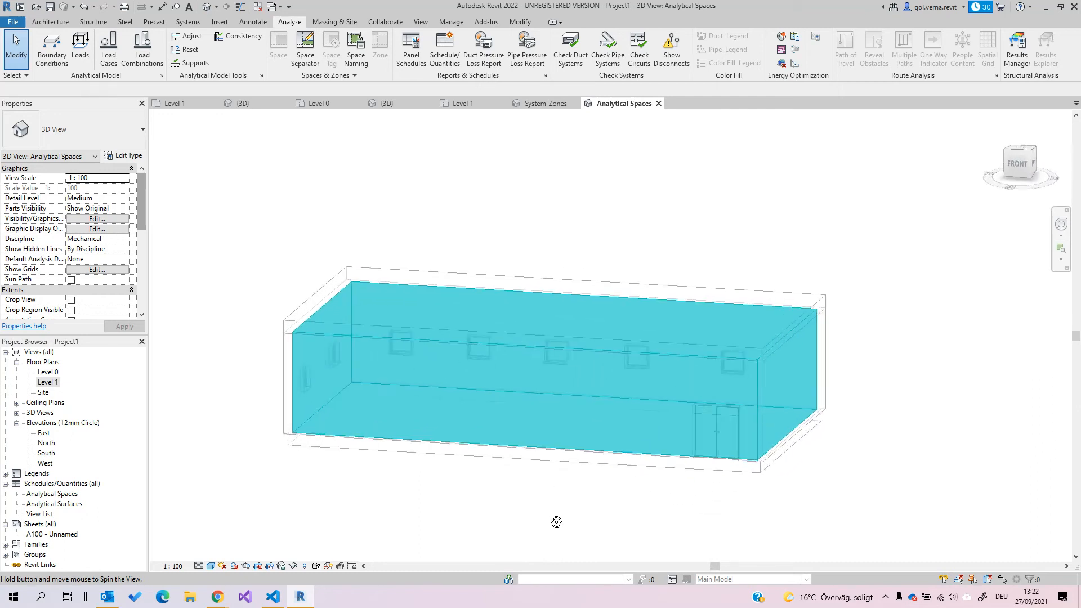
pyautogui.moveTo(556, 522); pyautogui.dragTo(545, 416)
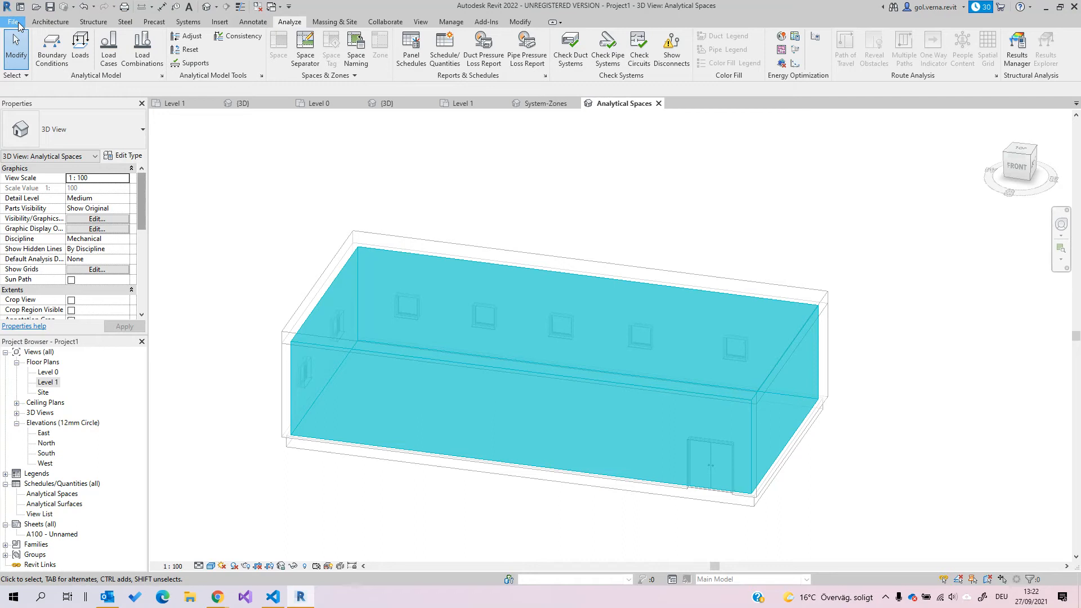
# Step: Export the model via File > Export > gbXML, saving it as AA_01 on the Desktop
pyautogui.click(12, 21)
pyautogui.write('AA_01')
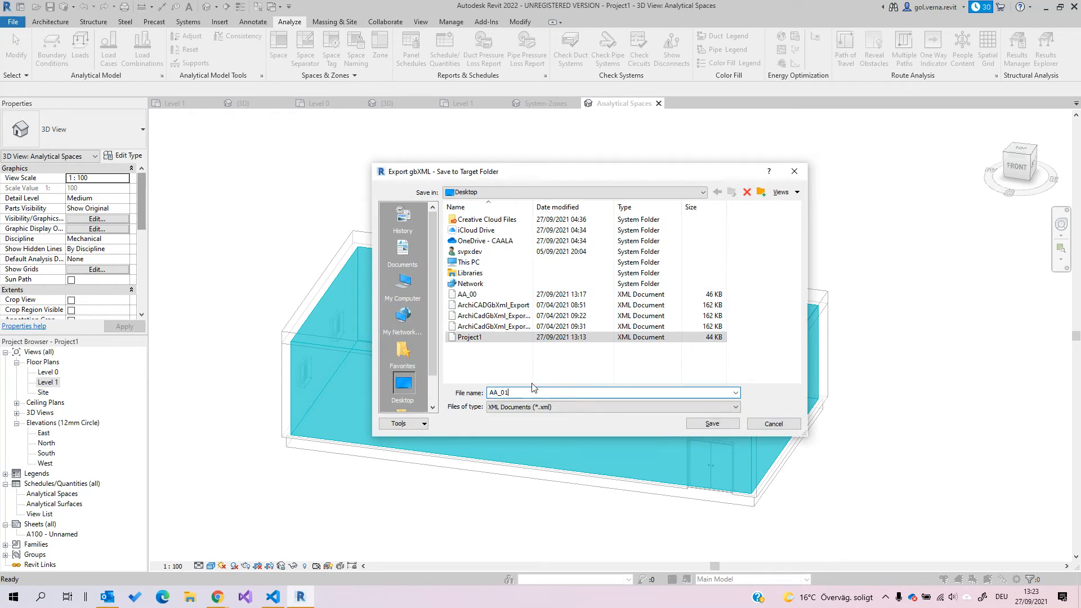
pyautogui.click(710, 423)
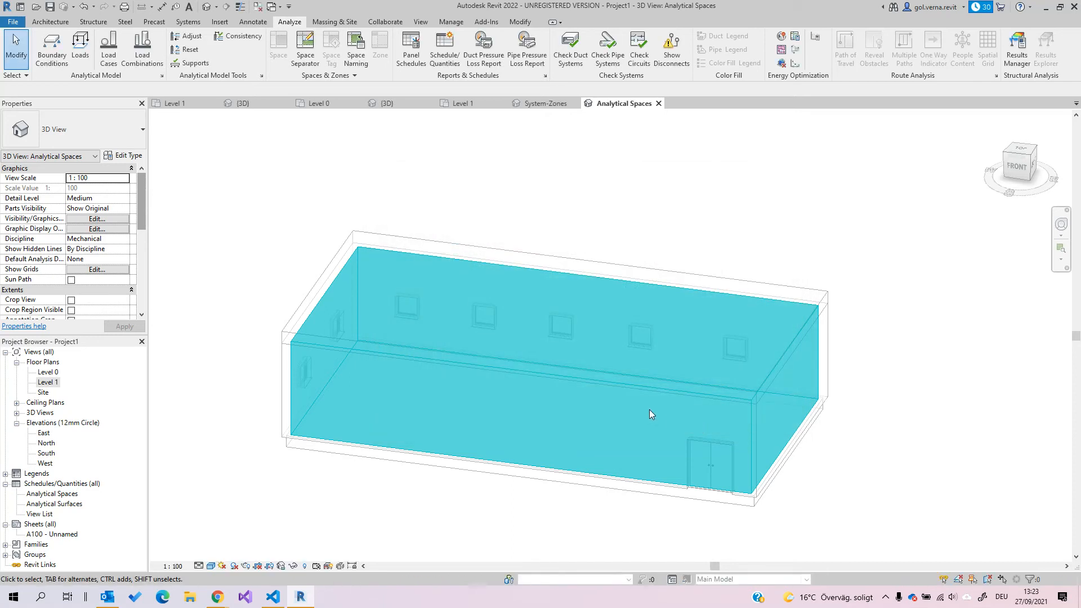
pyautogui.moveTo(627, 416)
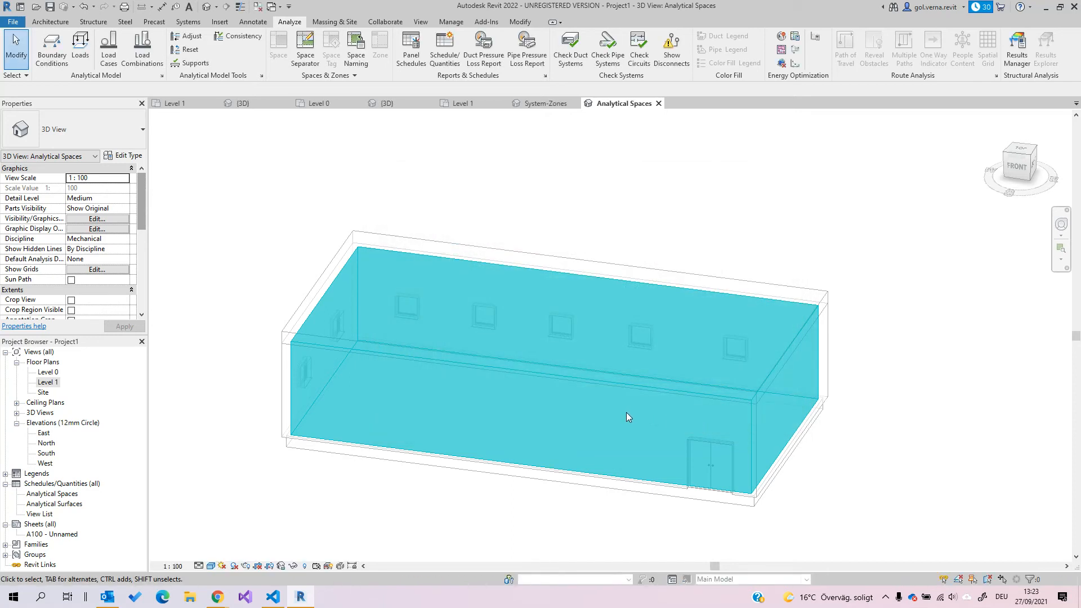
pyautogui.moveTo(619, 416)
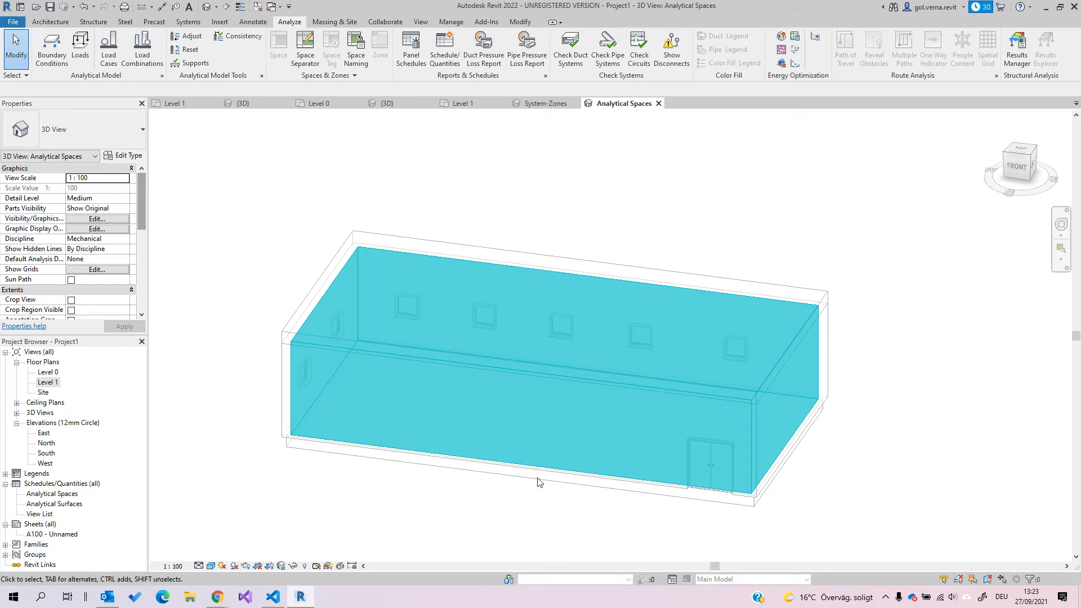
pyautogui.moveTo(241, 540)
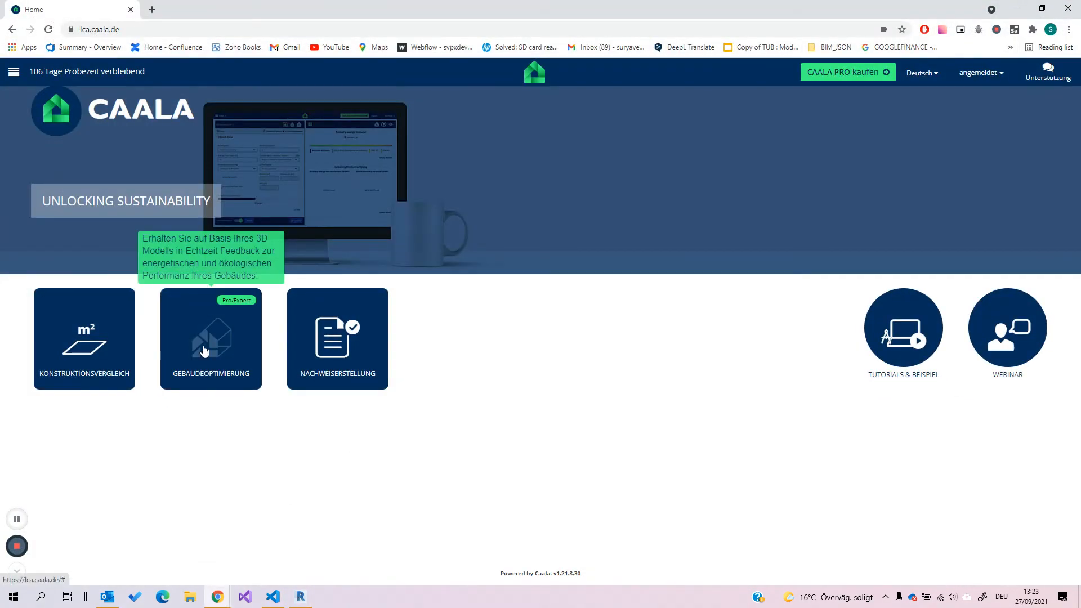
# Step: Start Gebäudeoptimierung for DB_train_Test and import the AA_01 gbXML file under Entwurfsplanung
pyautogui.click(210, 337)
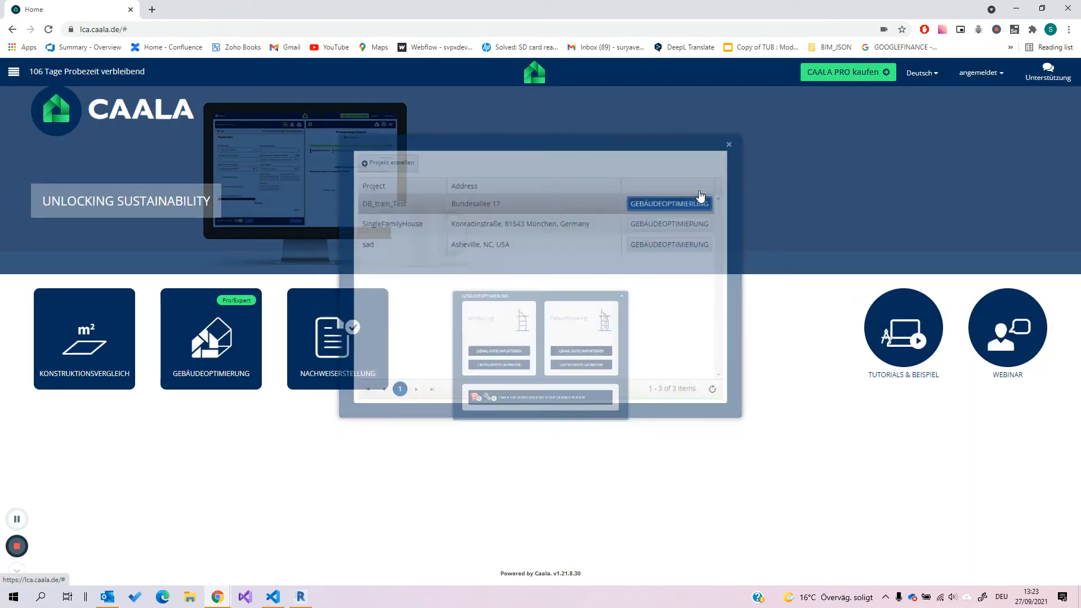
pyautogui.click(668, 203)
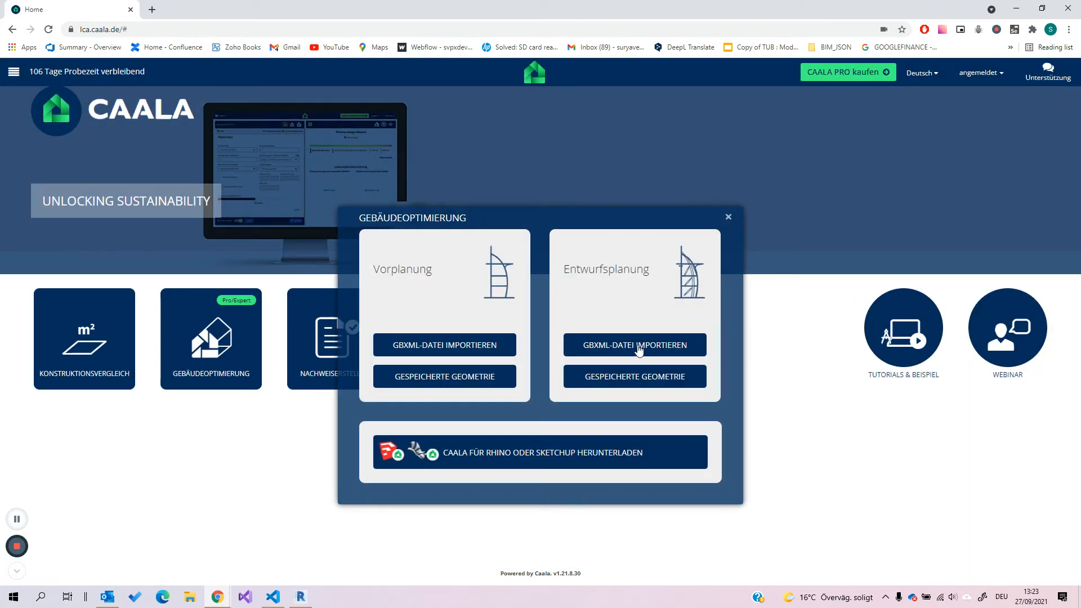
pyautogui.click(634, 345)
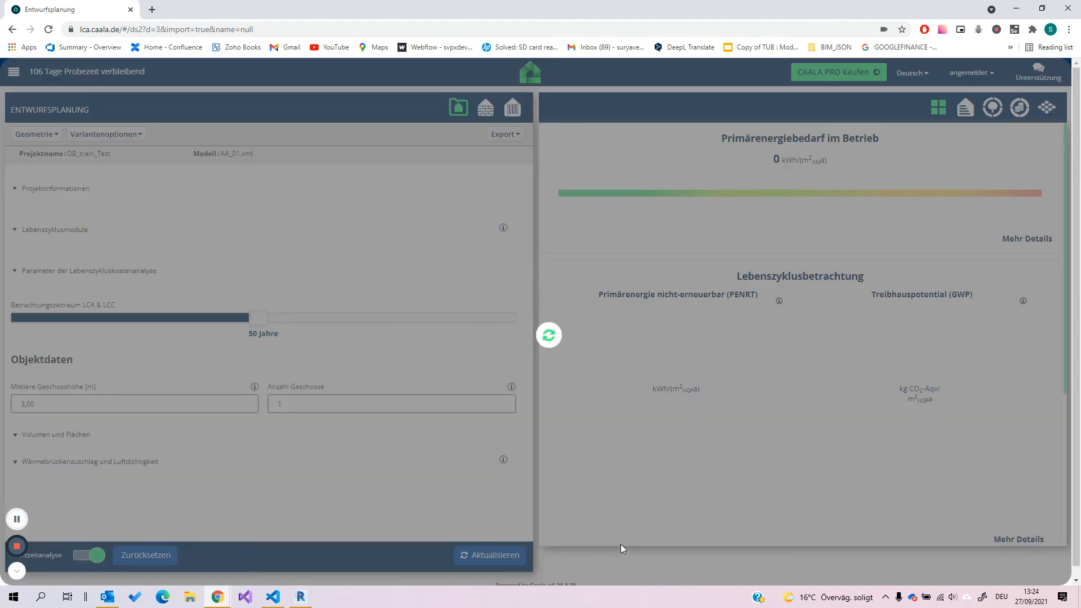
# Step: Review the imported model's geometry overview, 3D view and floor layer details, then go to Technische Anlagen
pyautogui.click(490, 555)
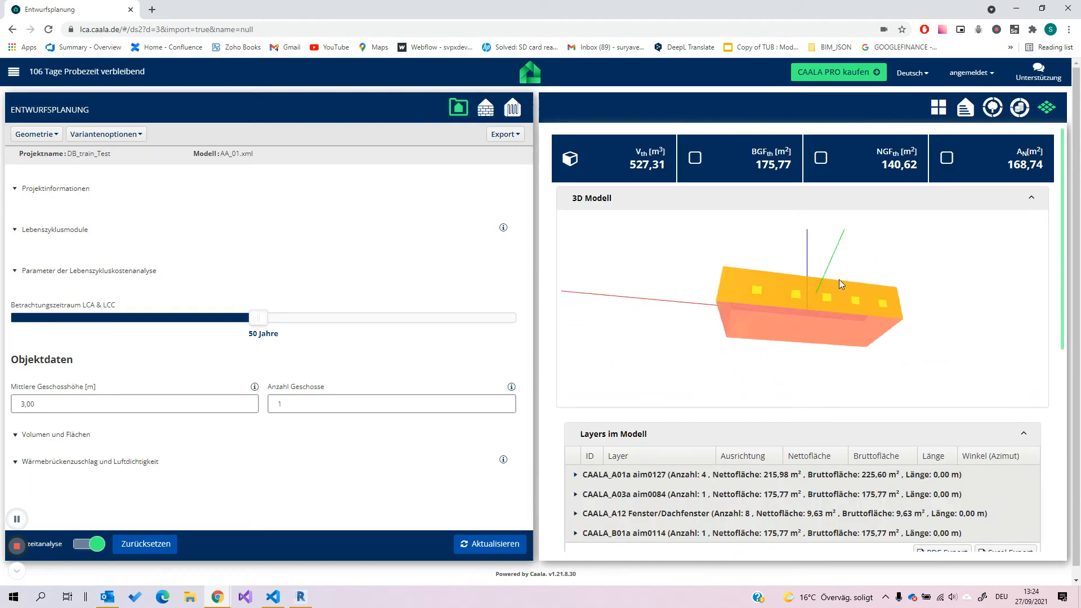
pyautogui.moveTo(841, 285); pyautogui.dragTo(792, 318)
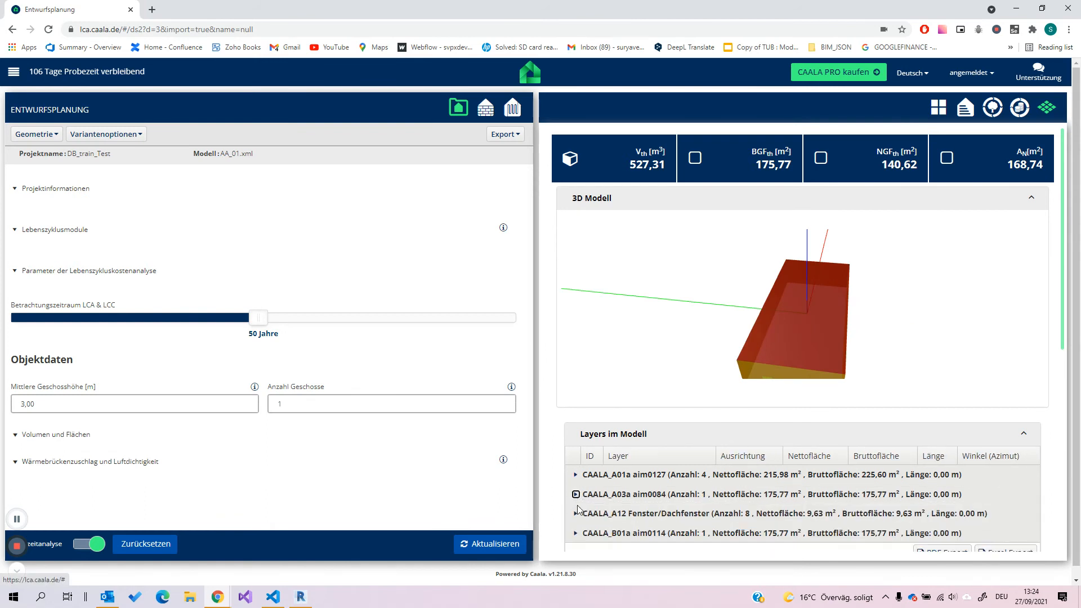
pyautogui.click(577, 533)
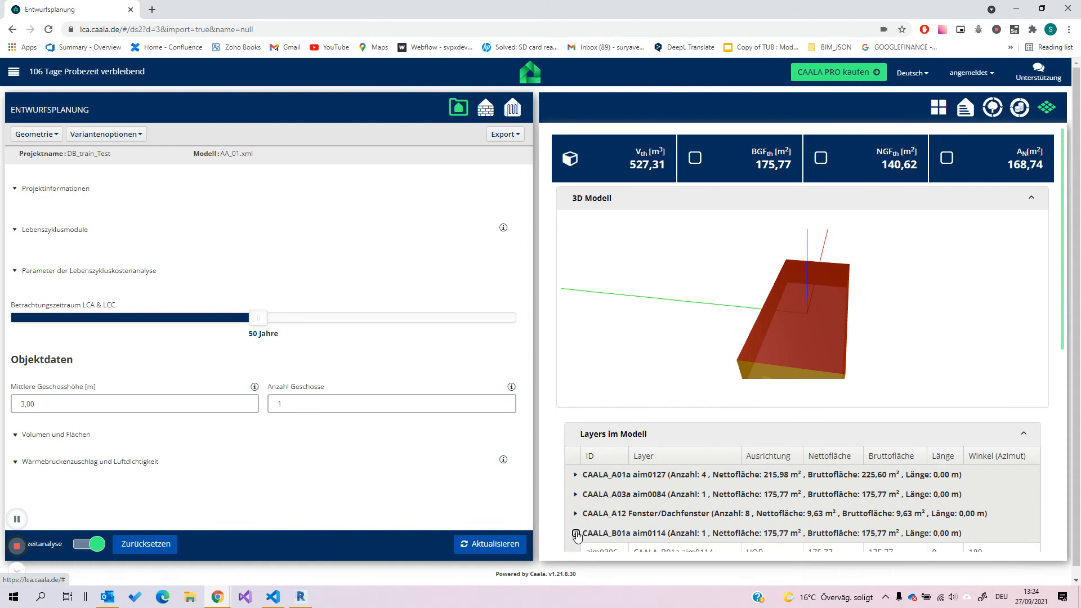
pyautogui.click(576, 536)
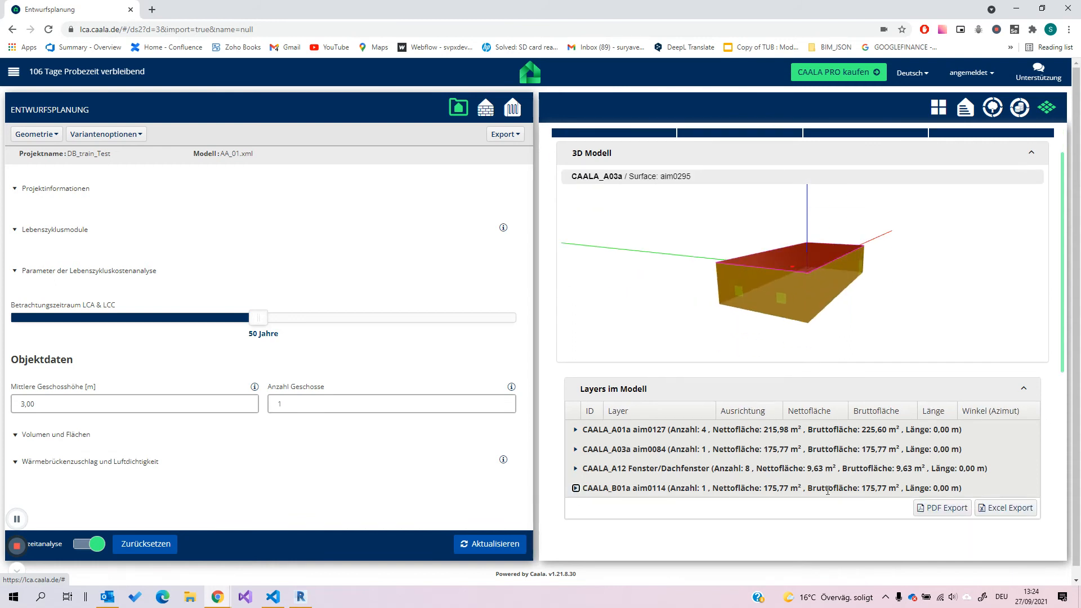
pyautogui.moveTo(836, 317)
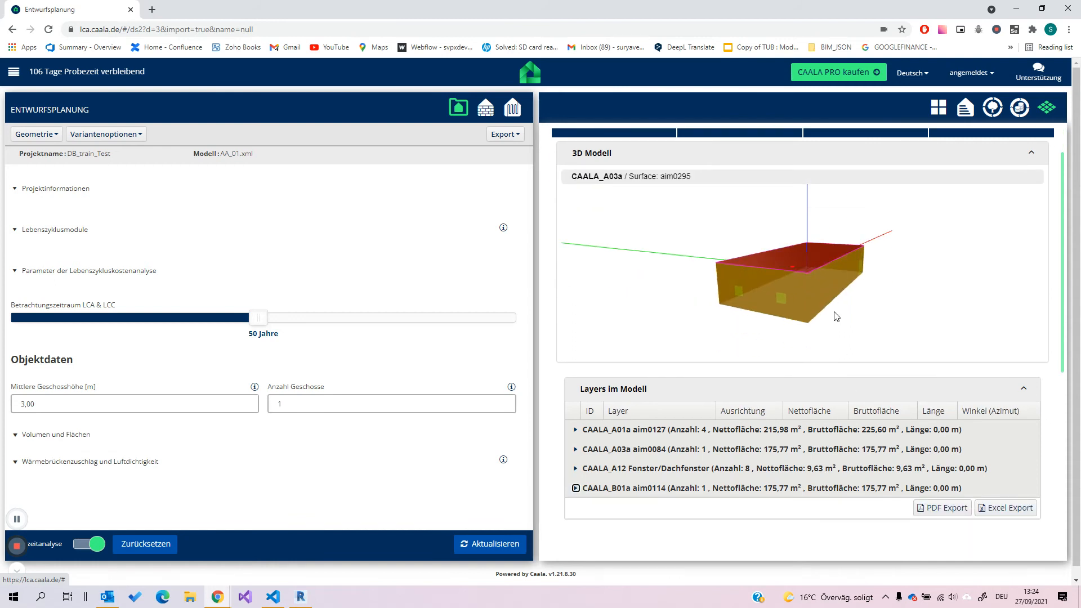
pyautogui.click(484, 108)
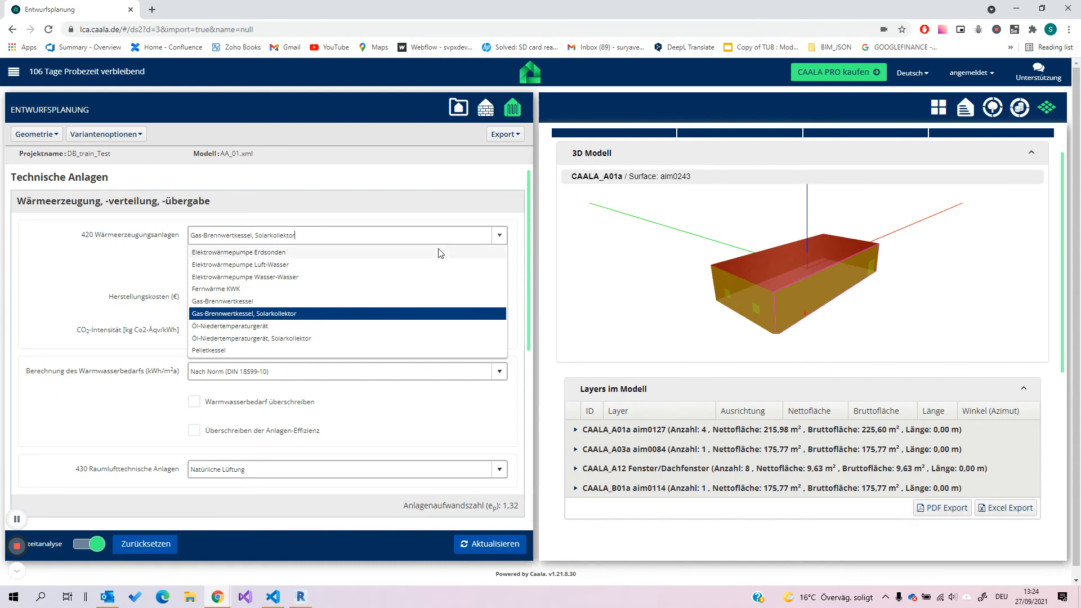
pyautogui.moveTo(428, 268)
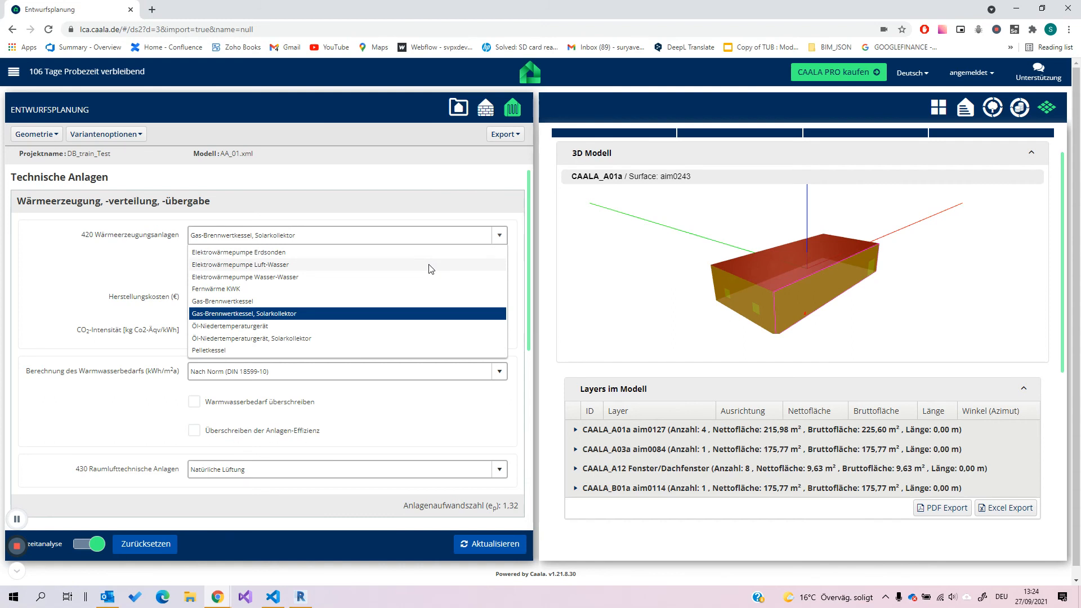
# Step: Set 420 Wärmeerzeugungsanlagen to Elektrowärmepumpe Luft-Wasser and display the life-cycle energy and CO2 charts
pyautogui.click(240, 265)
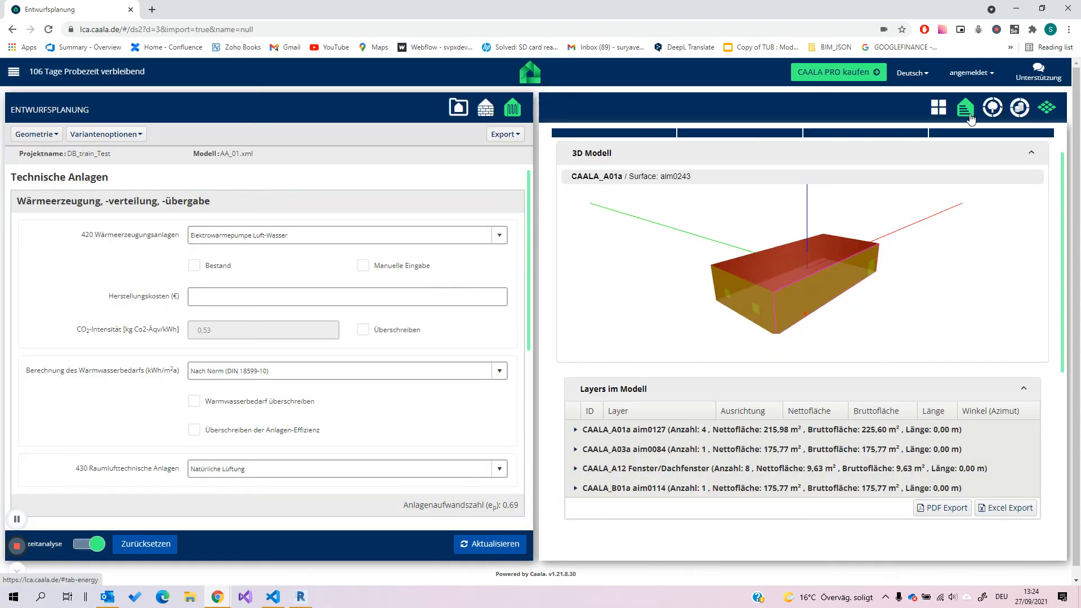
pyautogui.click(991, 108)
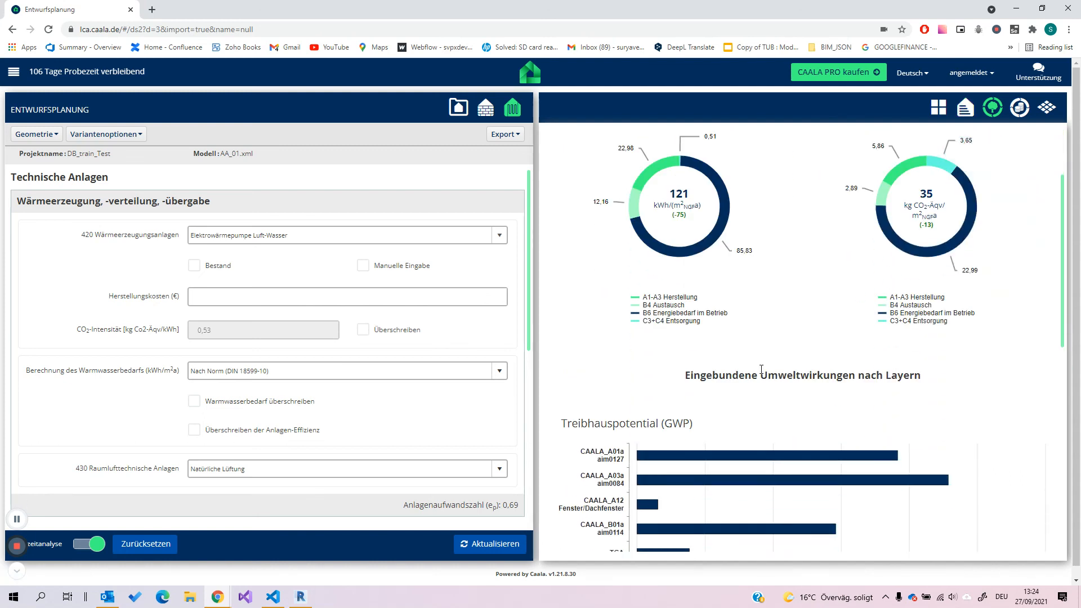
# Step: Scroll through the per-layer GWP and PENRT bar charts, then return to the 65 kWh operational primary energy overview
pyautogui.scroll(-3)
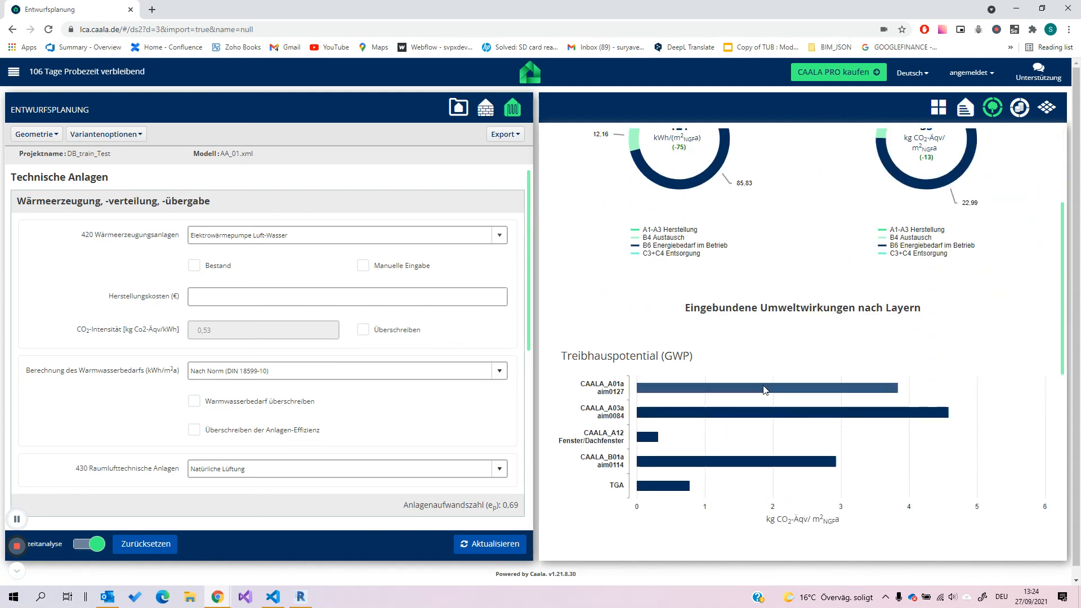
pyautogui.scroll(-3)
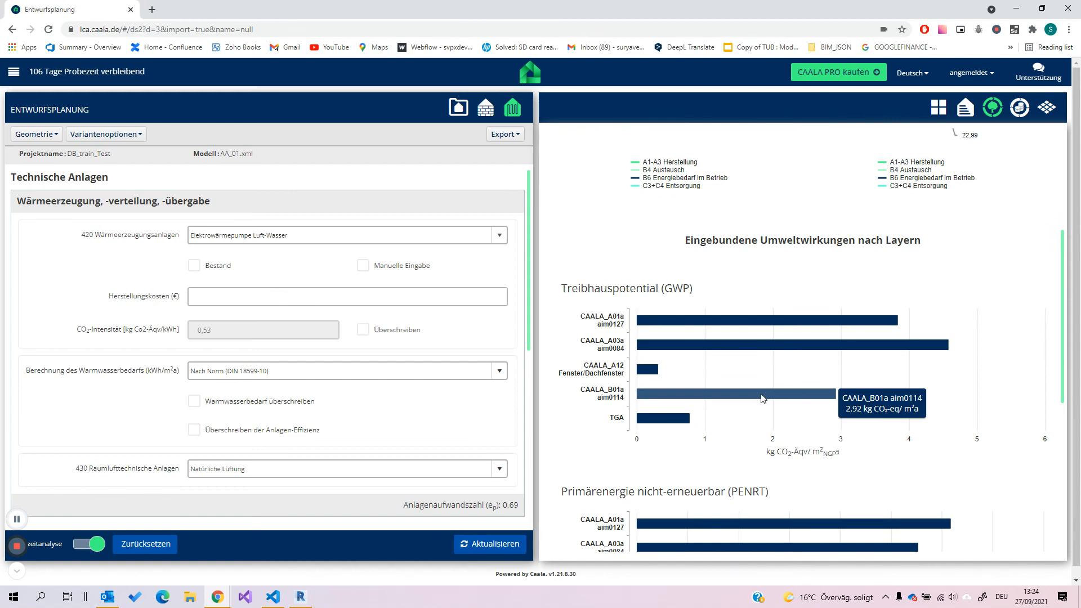
pyautogui.moveTo(761, 346)
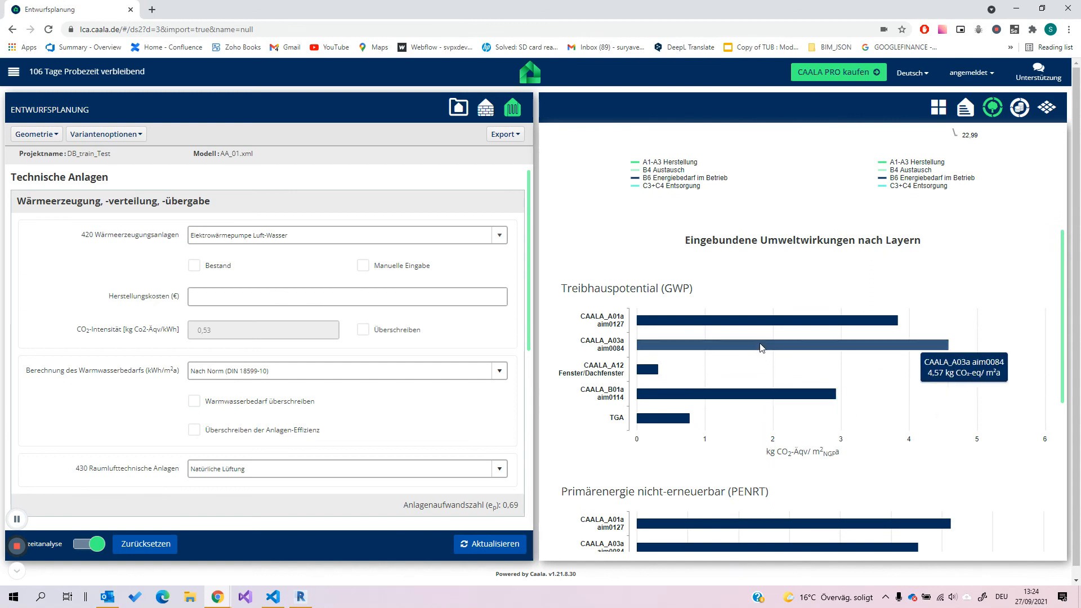
pyautogui.scroll(-3)
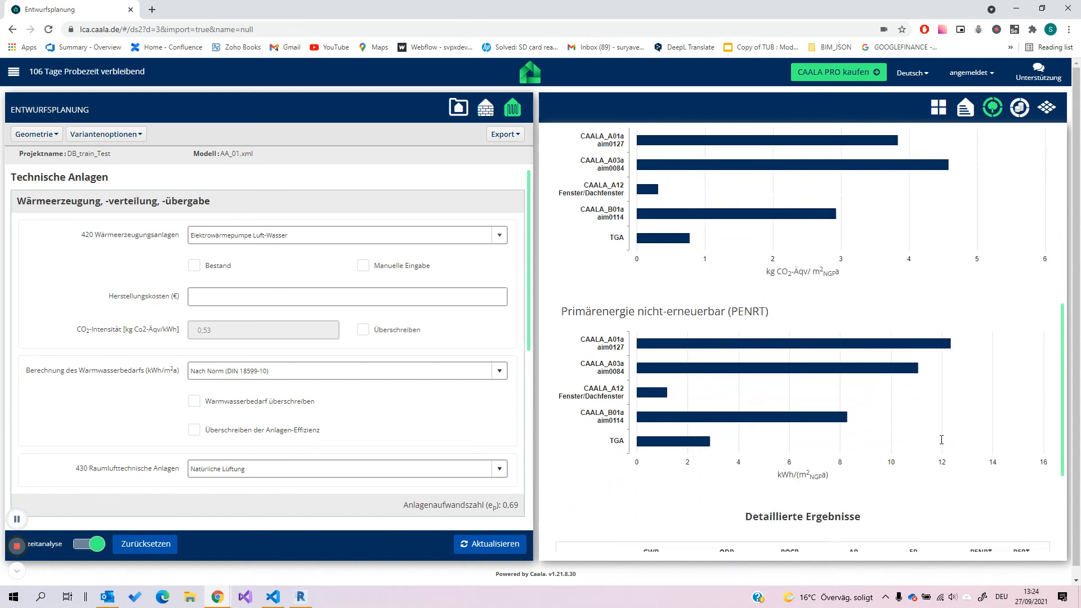
pyautogui.click(938, 107)
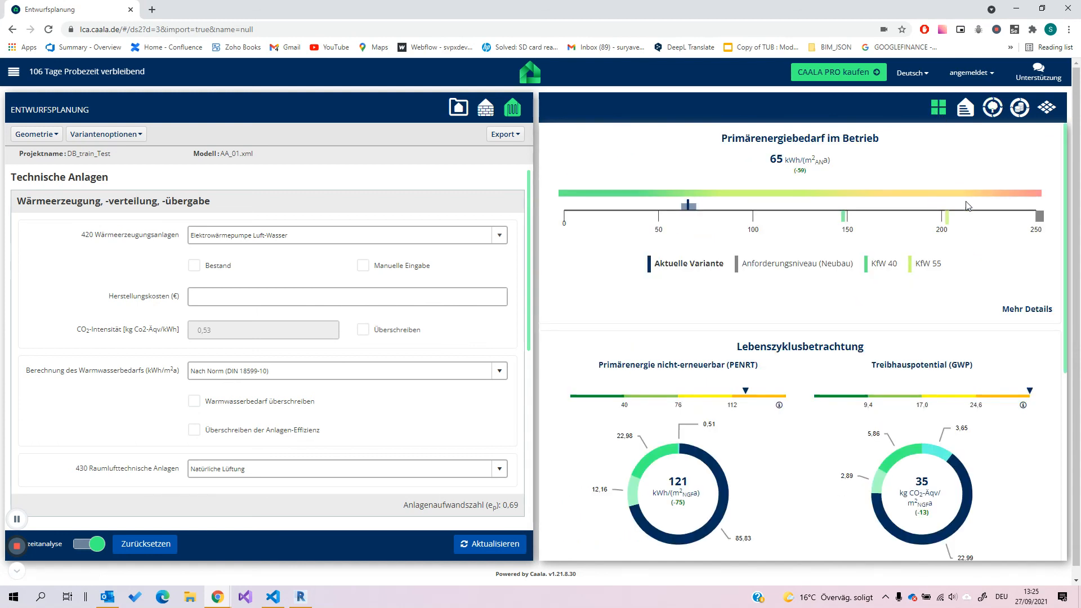
pyautogui.moveTo(1046, 108)
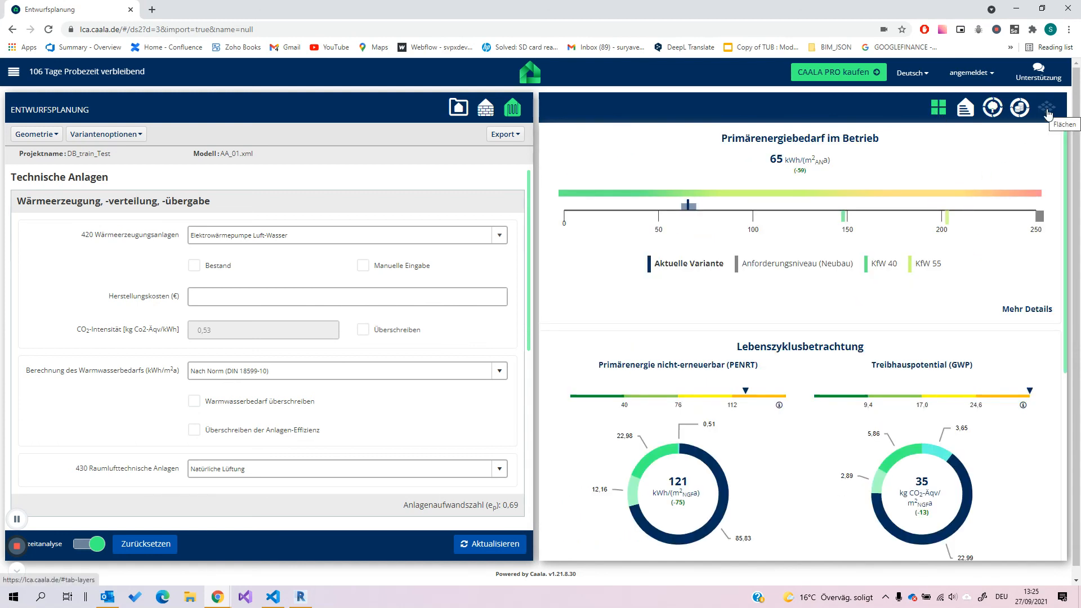